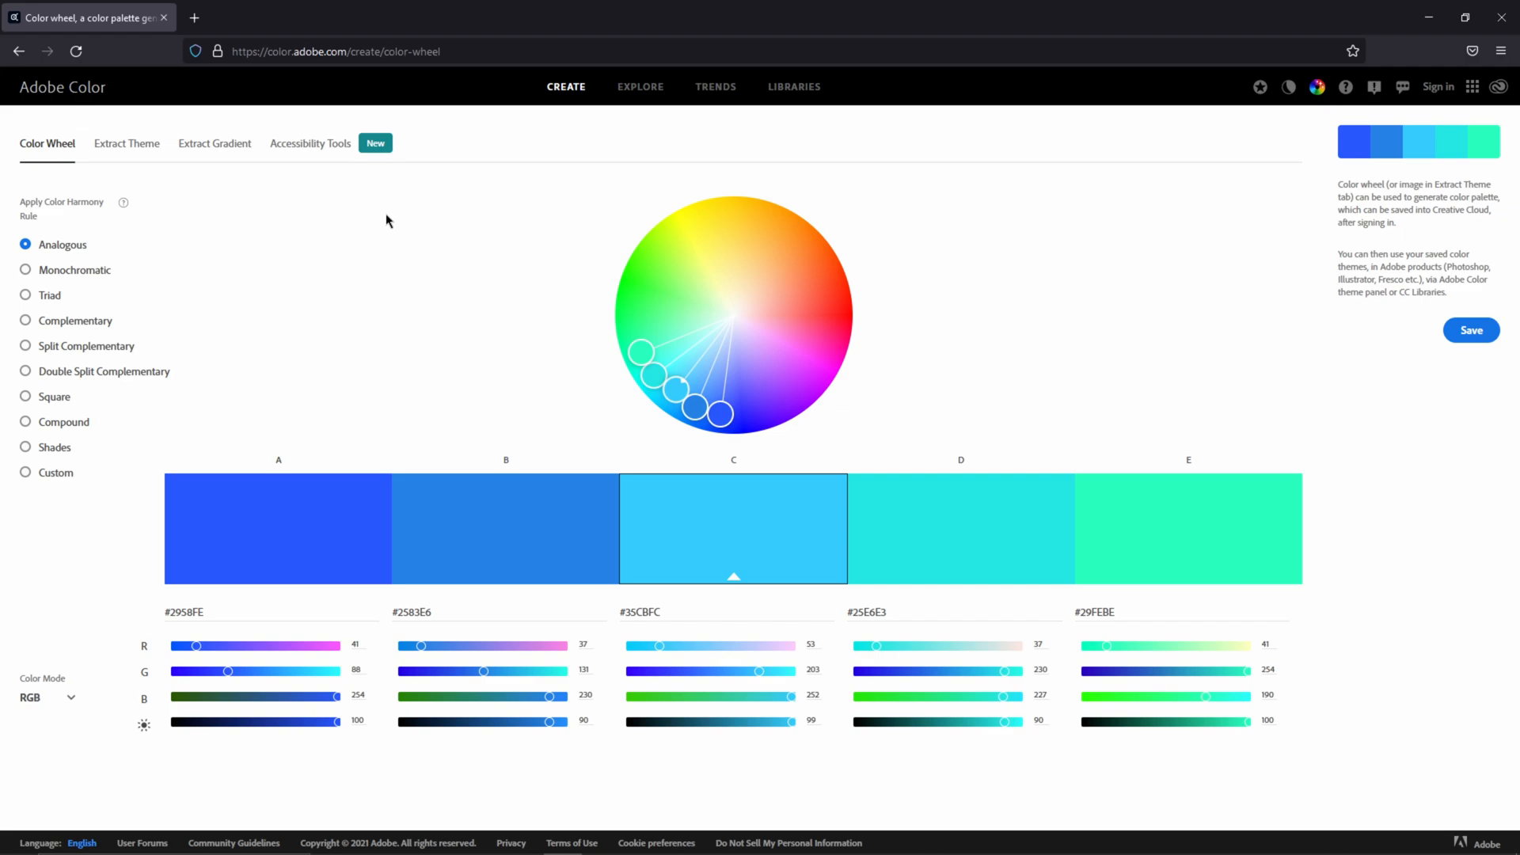
mouse_move(984, 378)
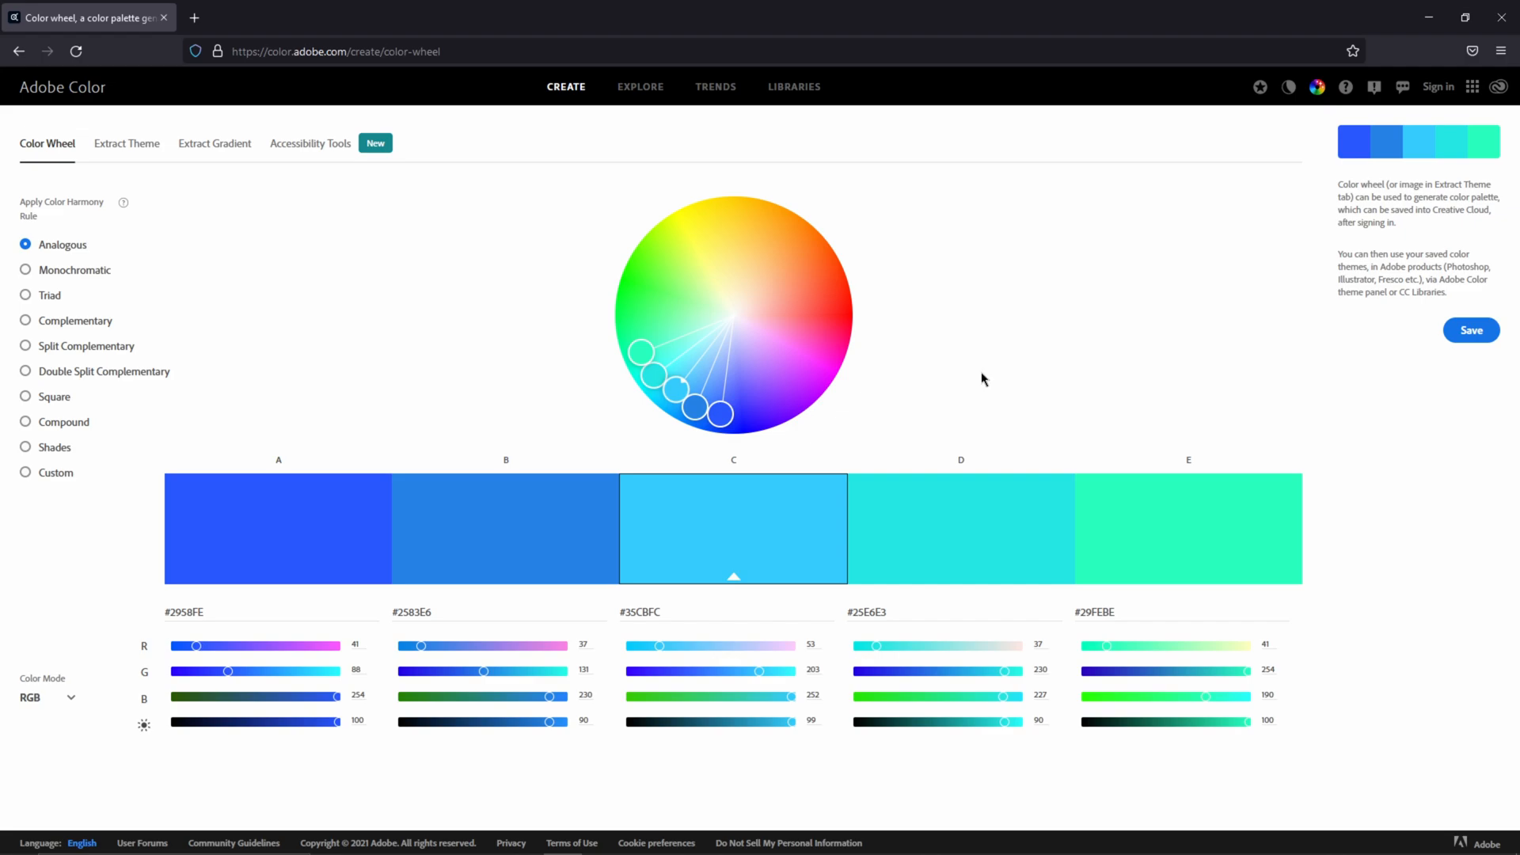
mouse_move(786, 334)
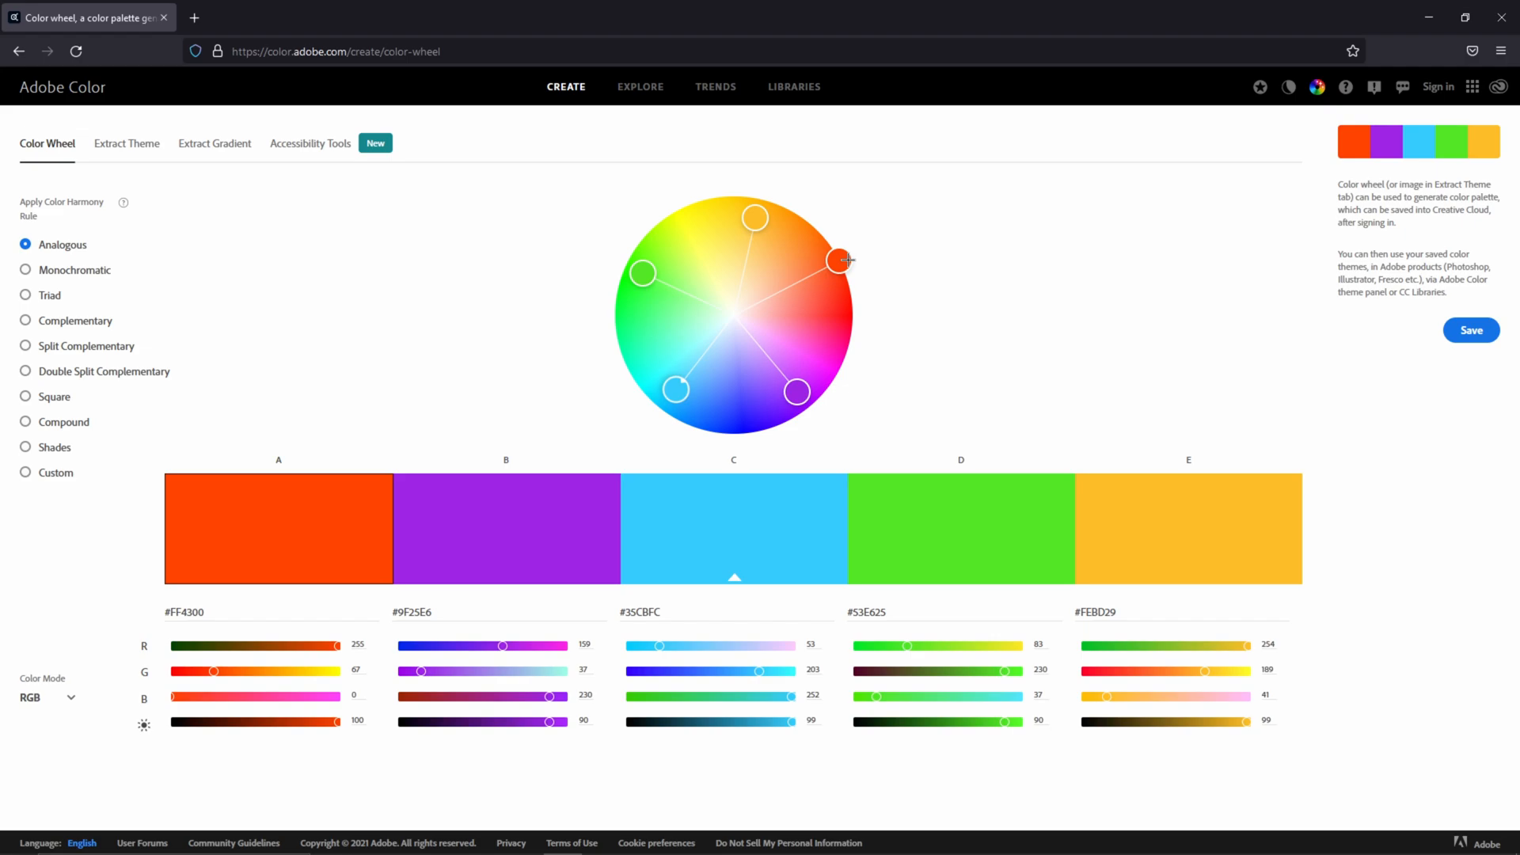
Rotate the base colour on the wheel to warm red, giving red, purple, cyan, green and yellow swatches.
drag(844, 259, 848, 290)
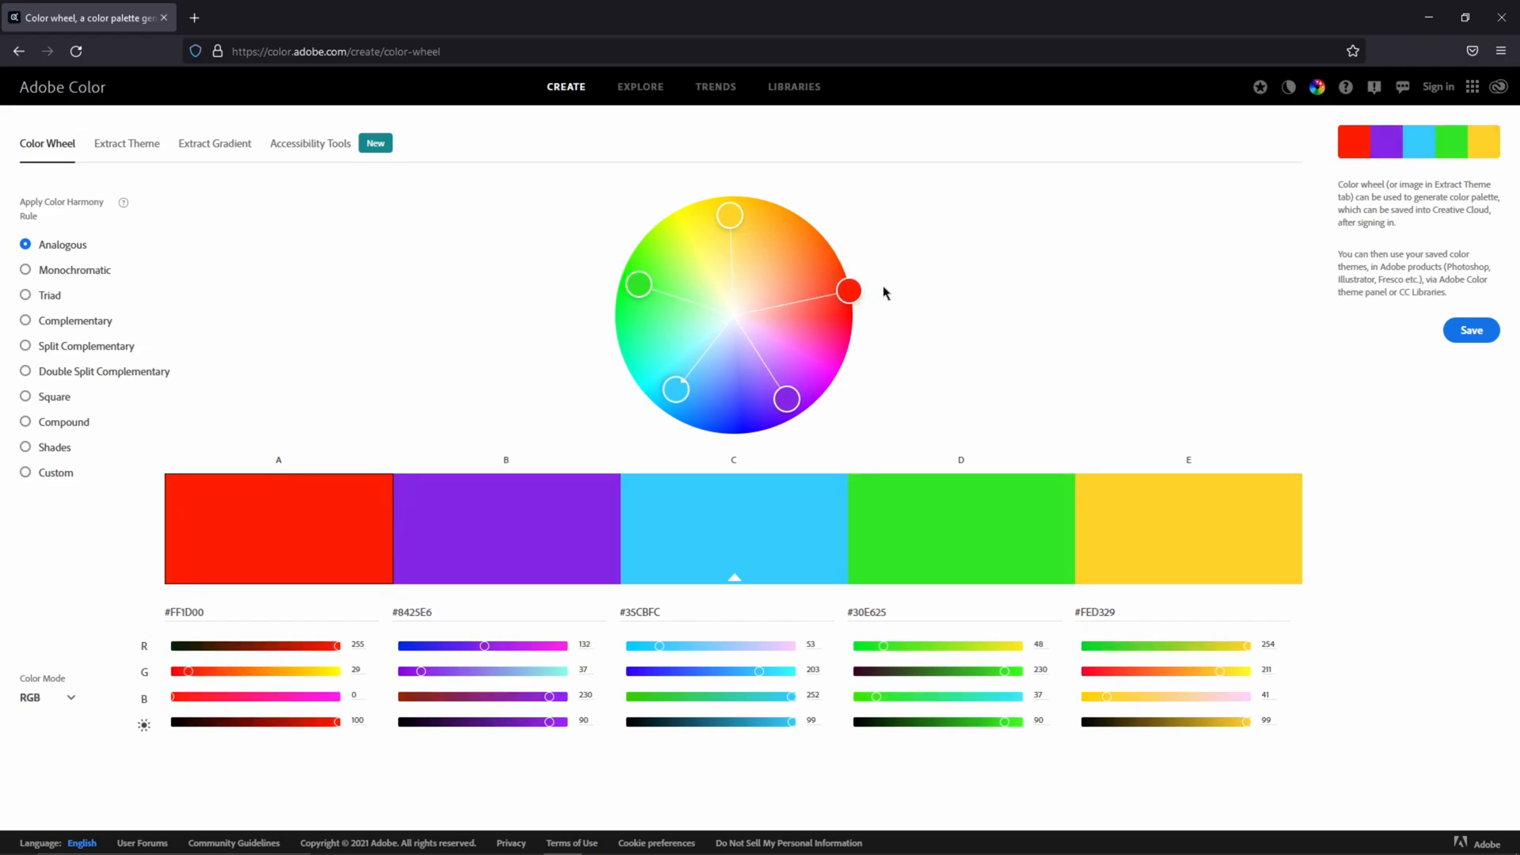
drag(730, 214, 754, 201)
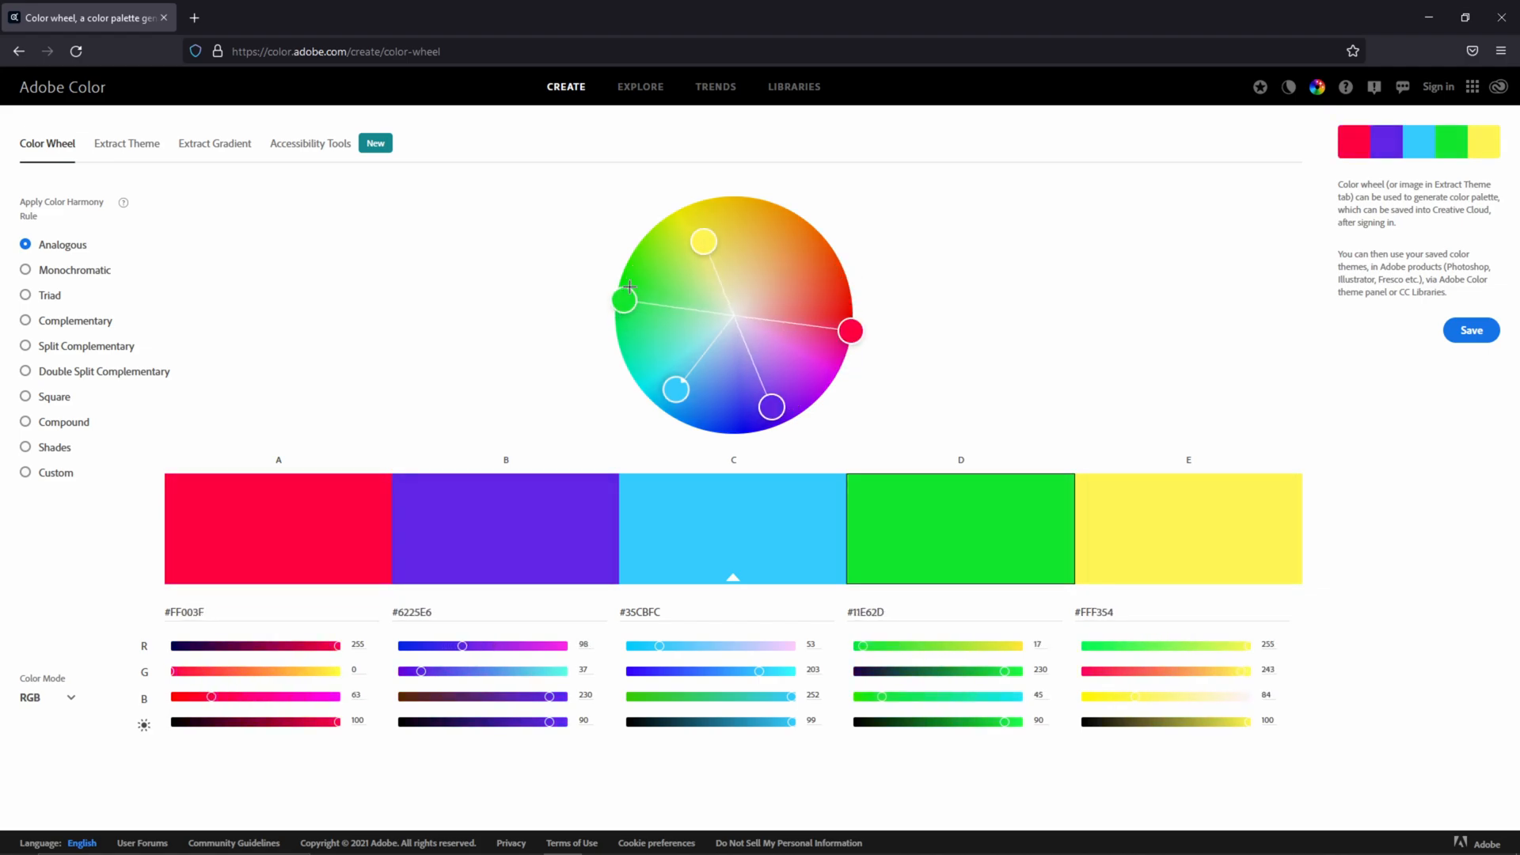
drag(626, 301, 649, 287)
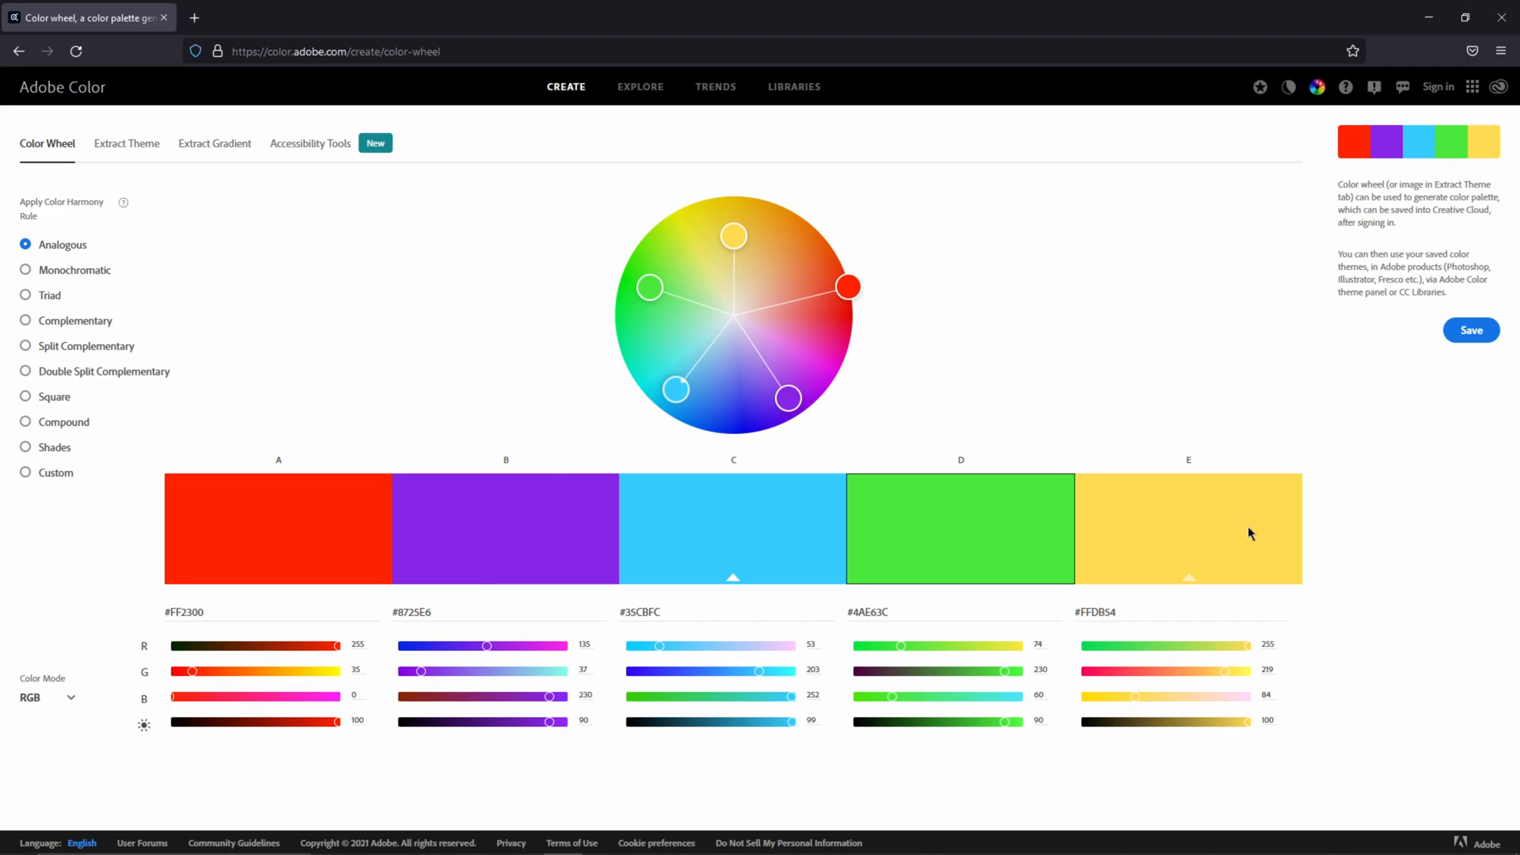
mouse_move(1189, 536)
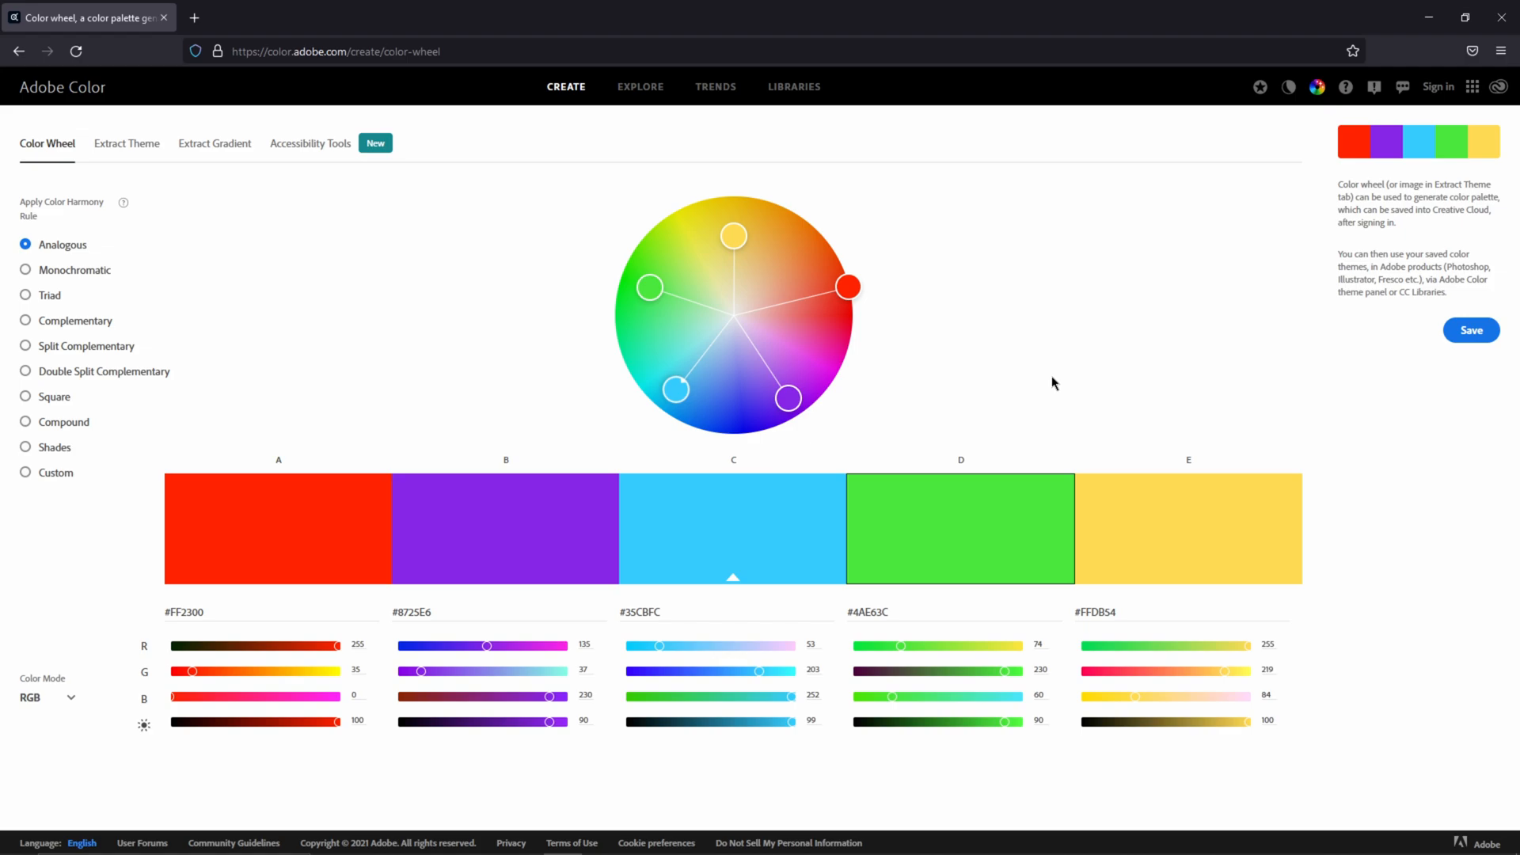
mouse_move(79, 325)
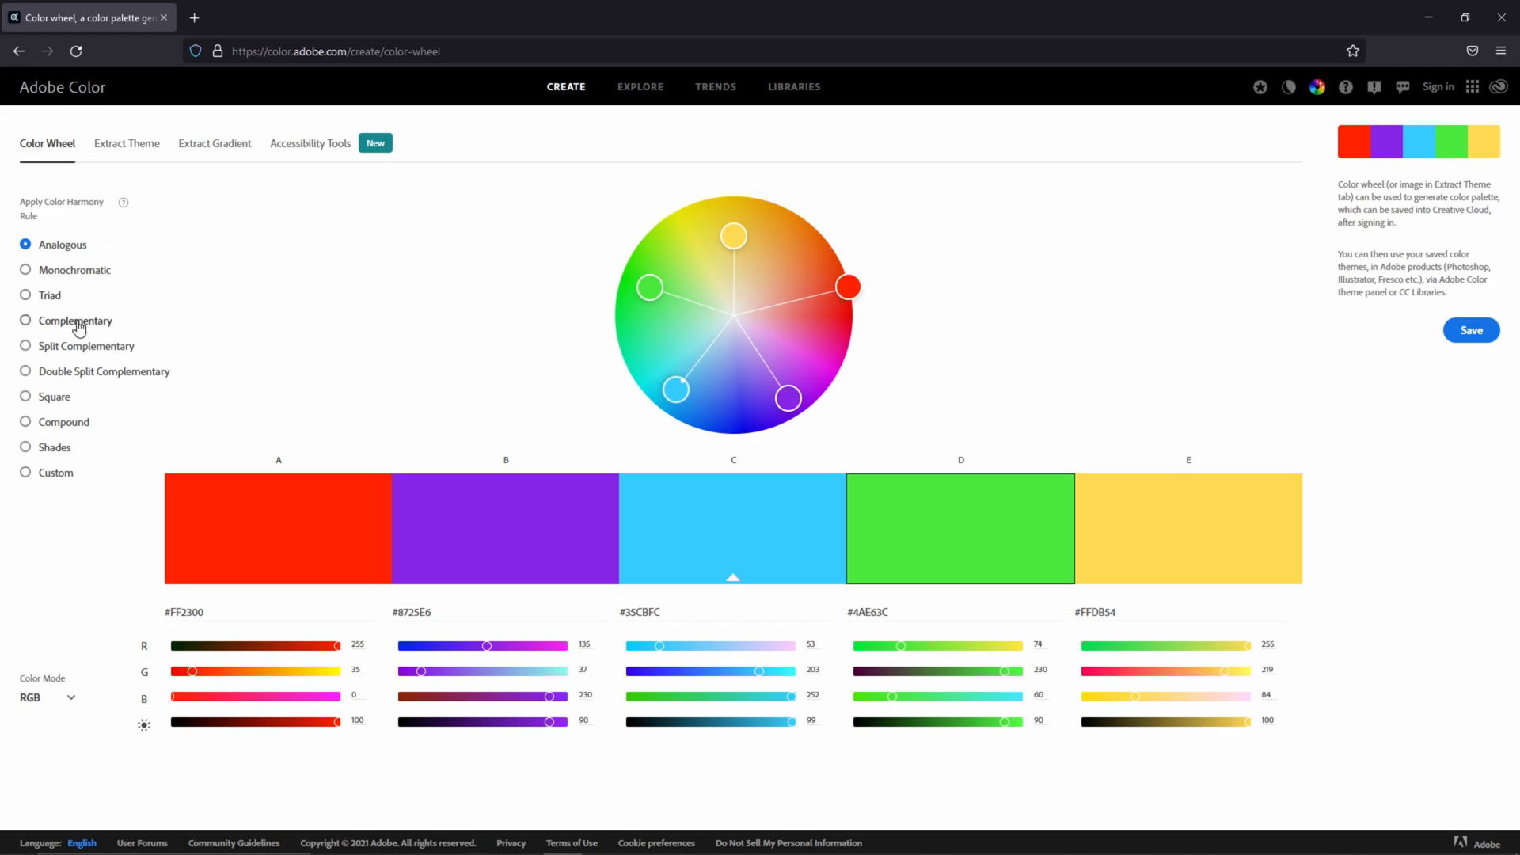
Try the Complementary harmony, then settle on the Monochromatic harmony rule.
click(24, 320)
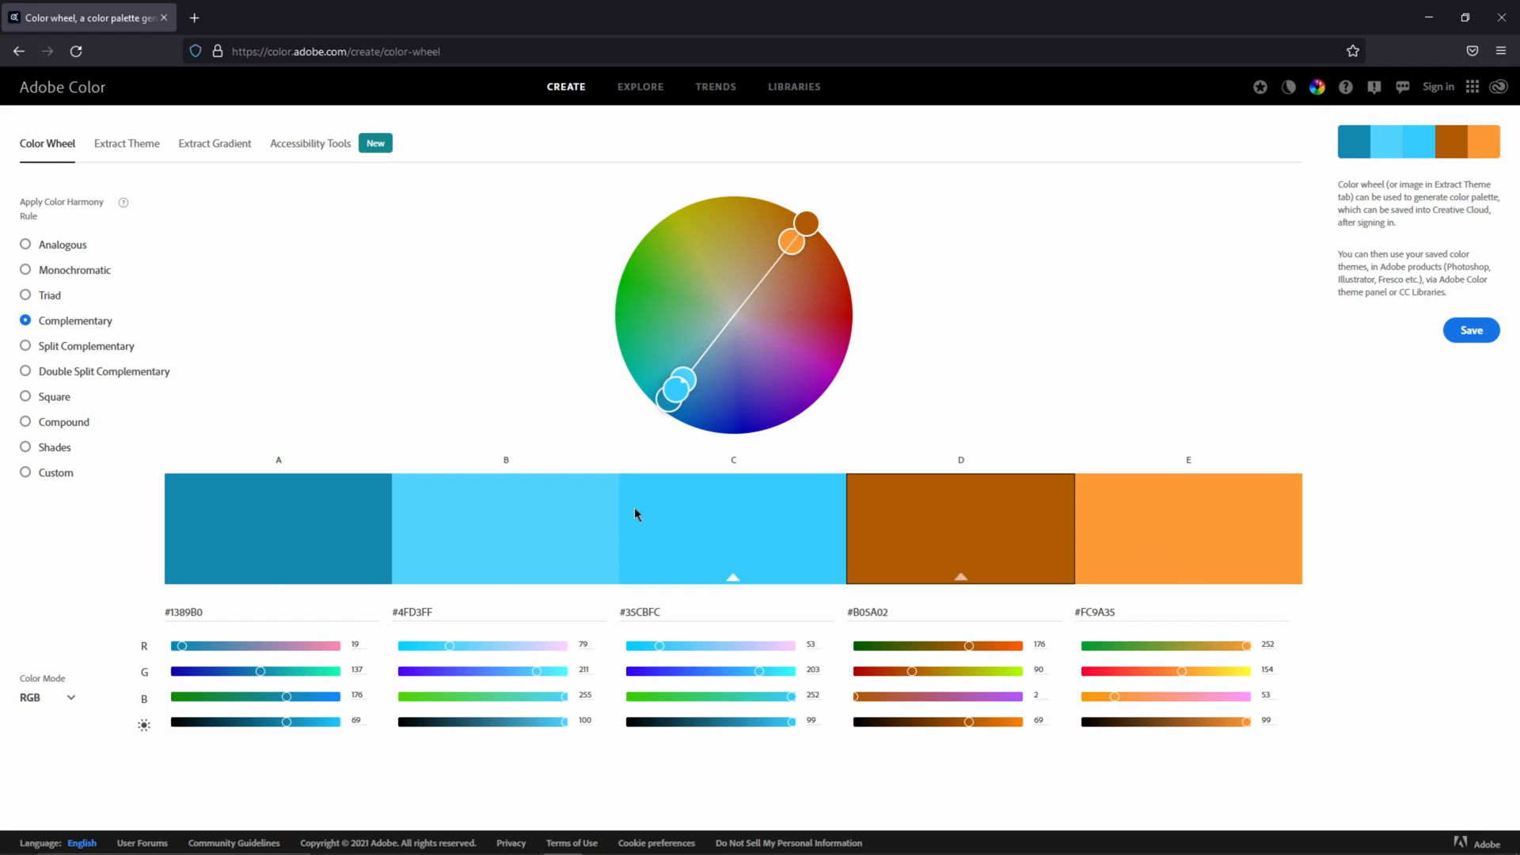
click(25, 269)
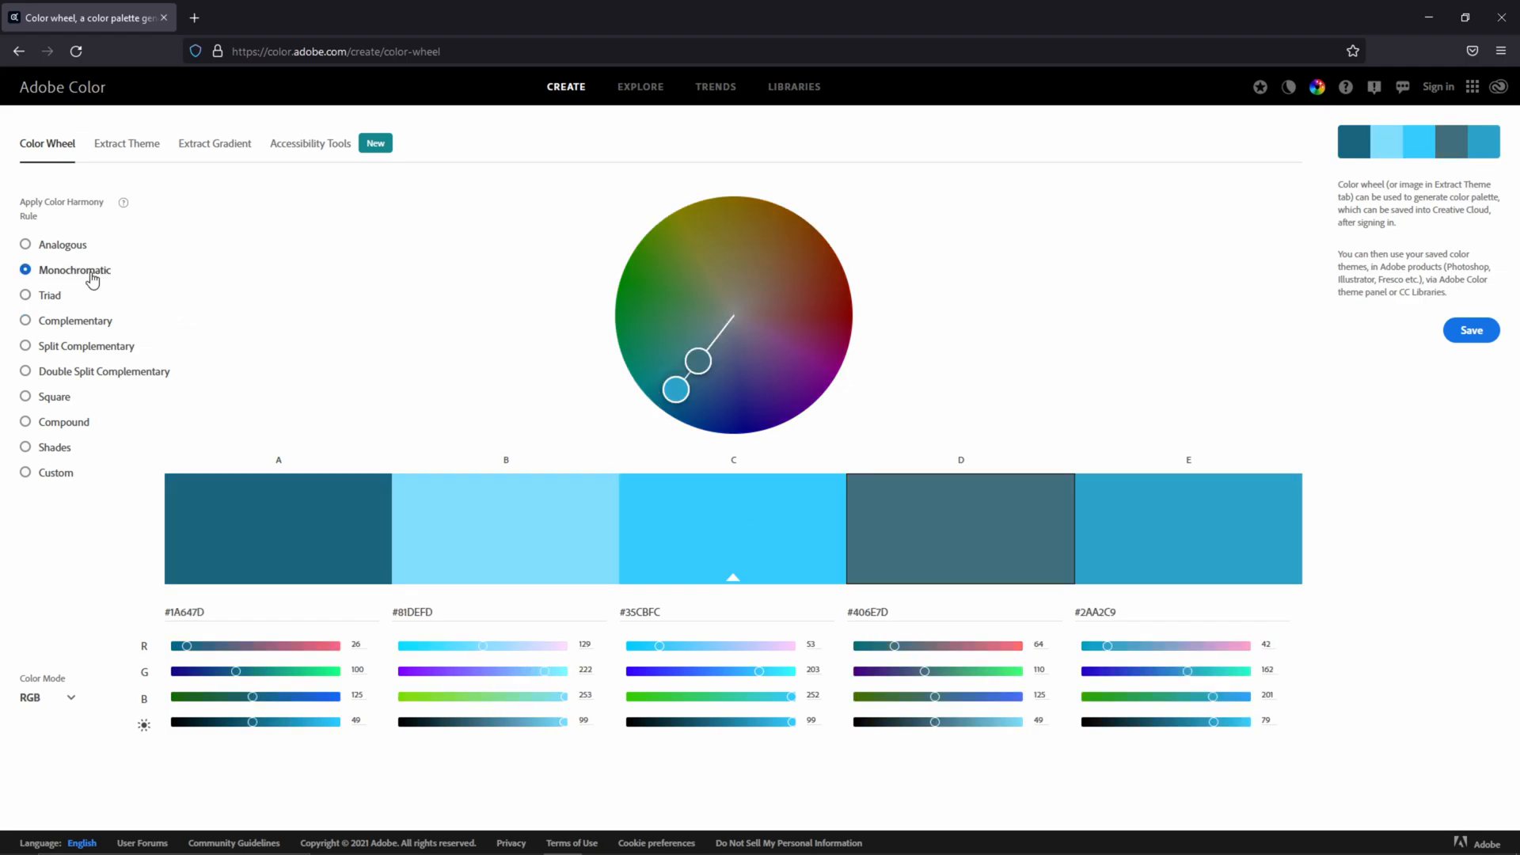
Rotate the monochromatic hue through purples, oranges and reds to dark-to-light blue shades.
drag(676, 392, 804, 374)
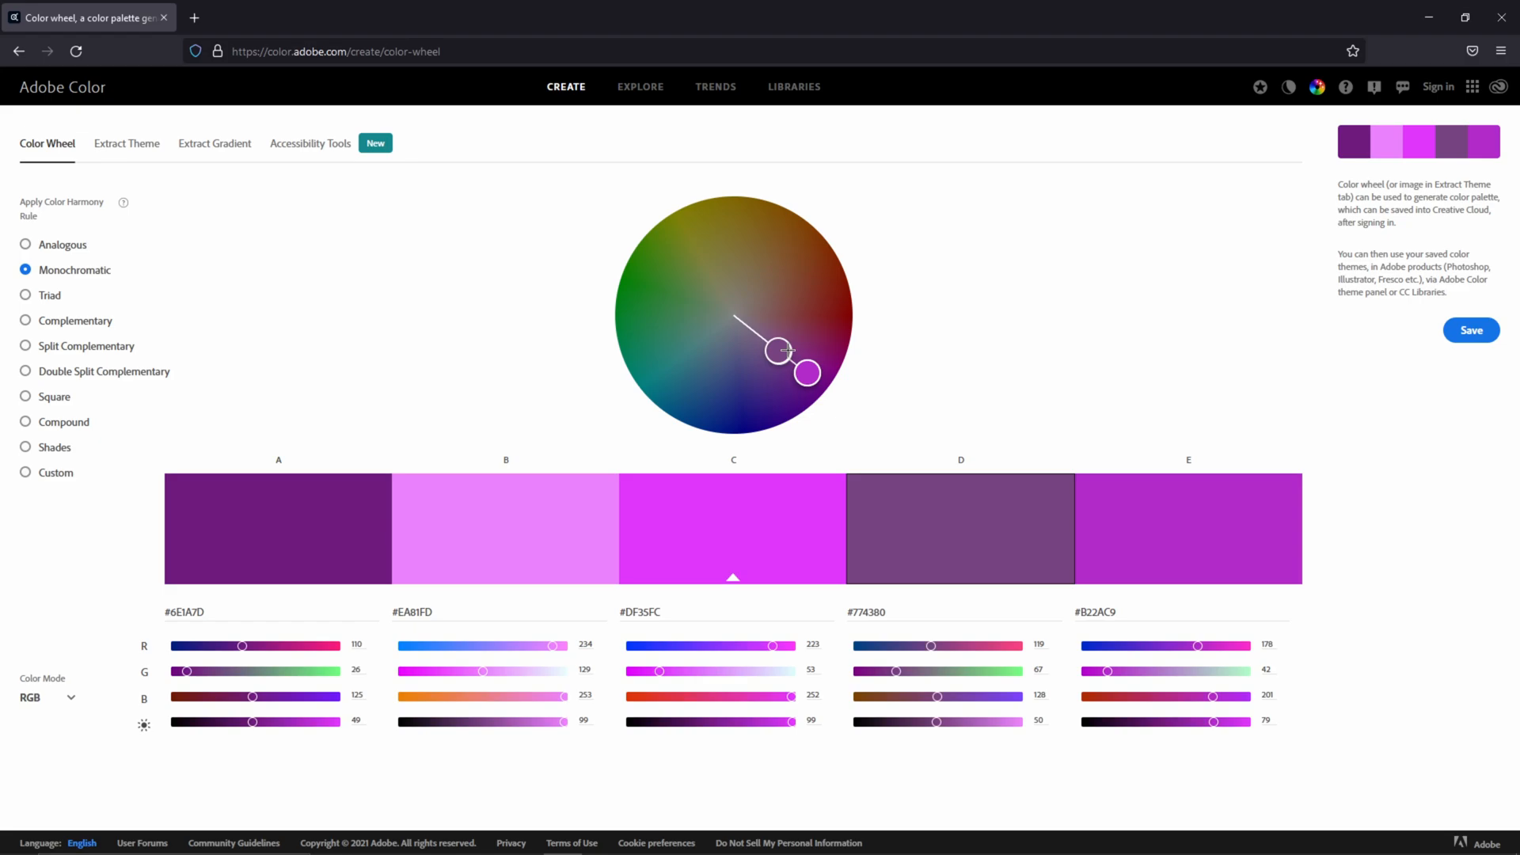
drag(804, 374, 785, 291)
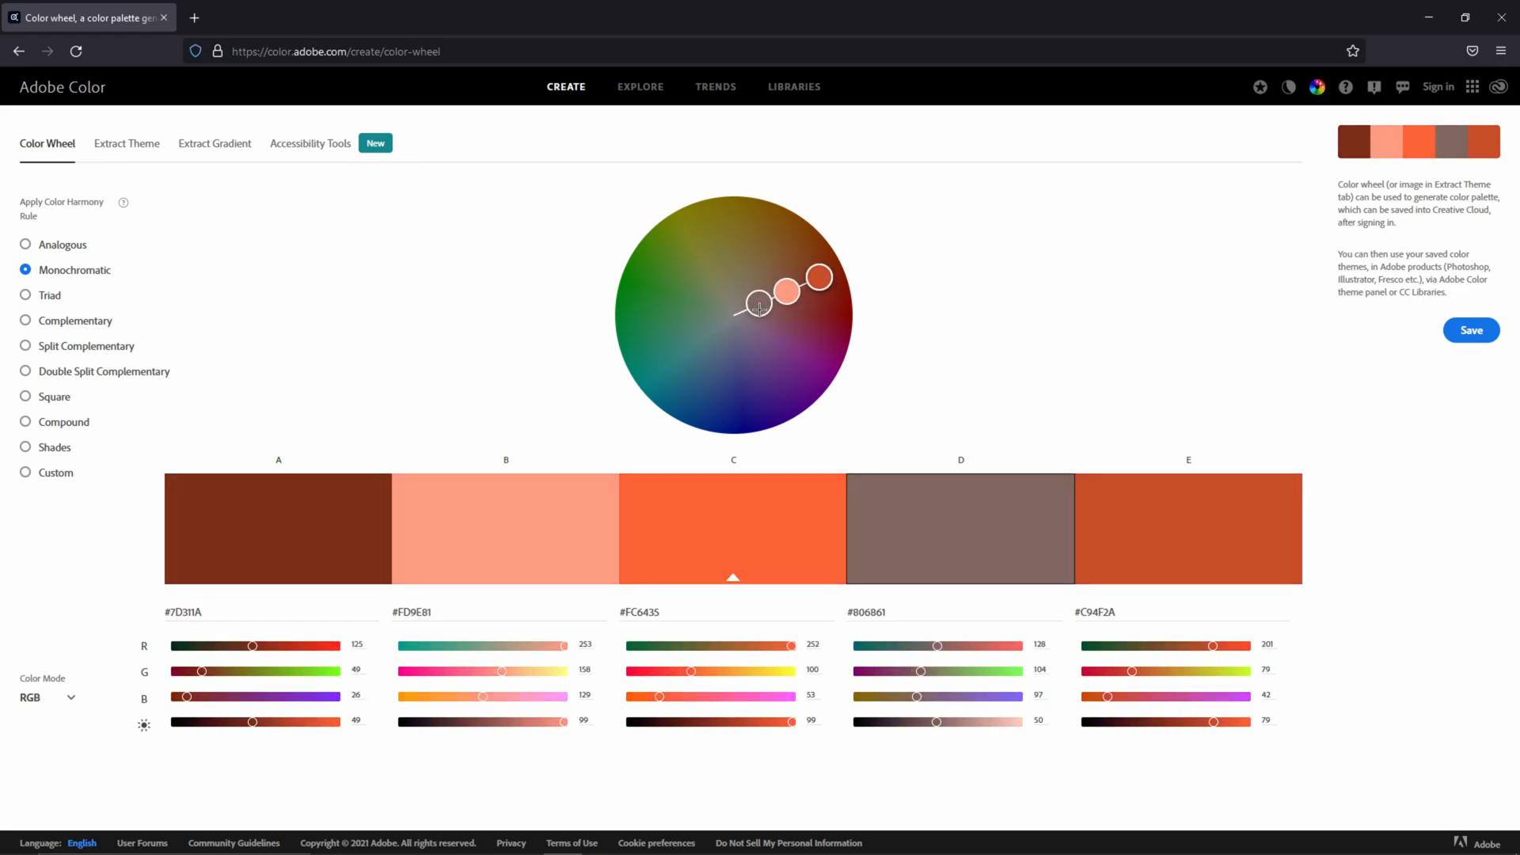
drag(757, 306, 790, 311)
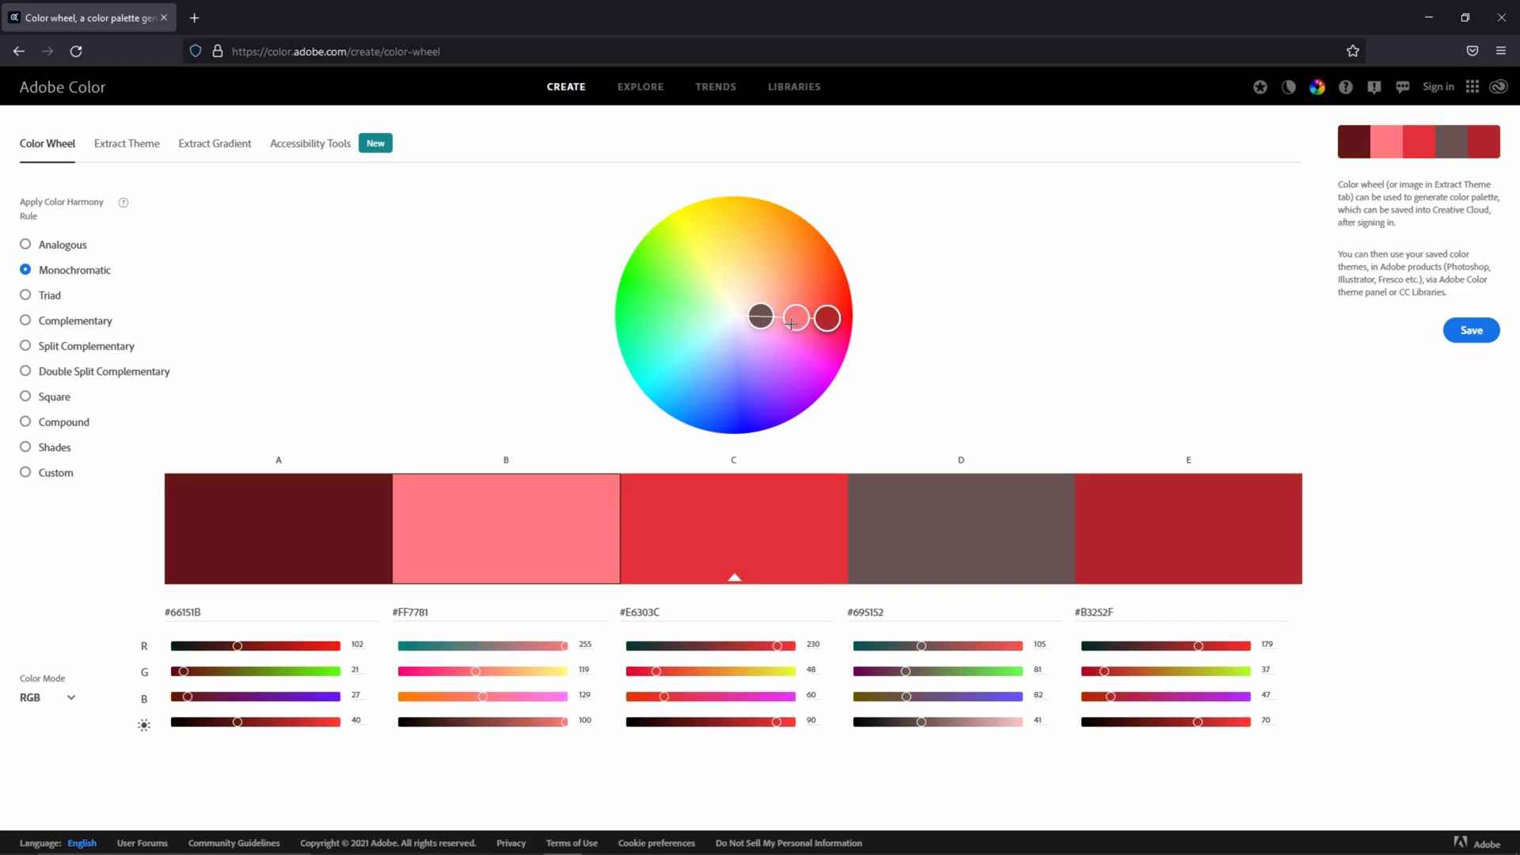
drag(795, 317, 780, 390)
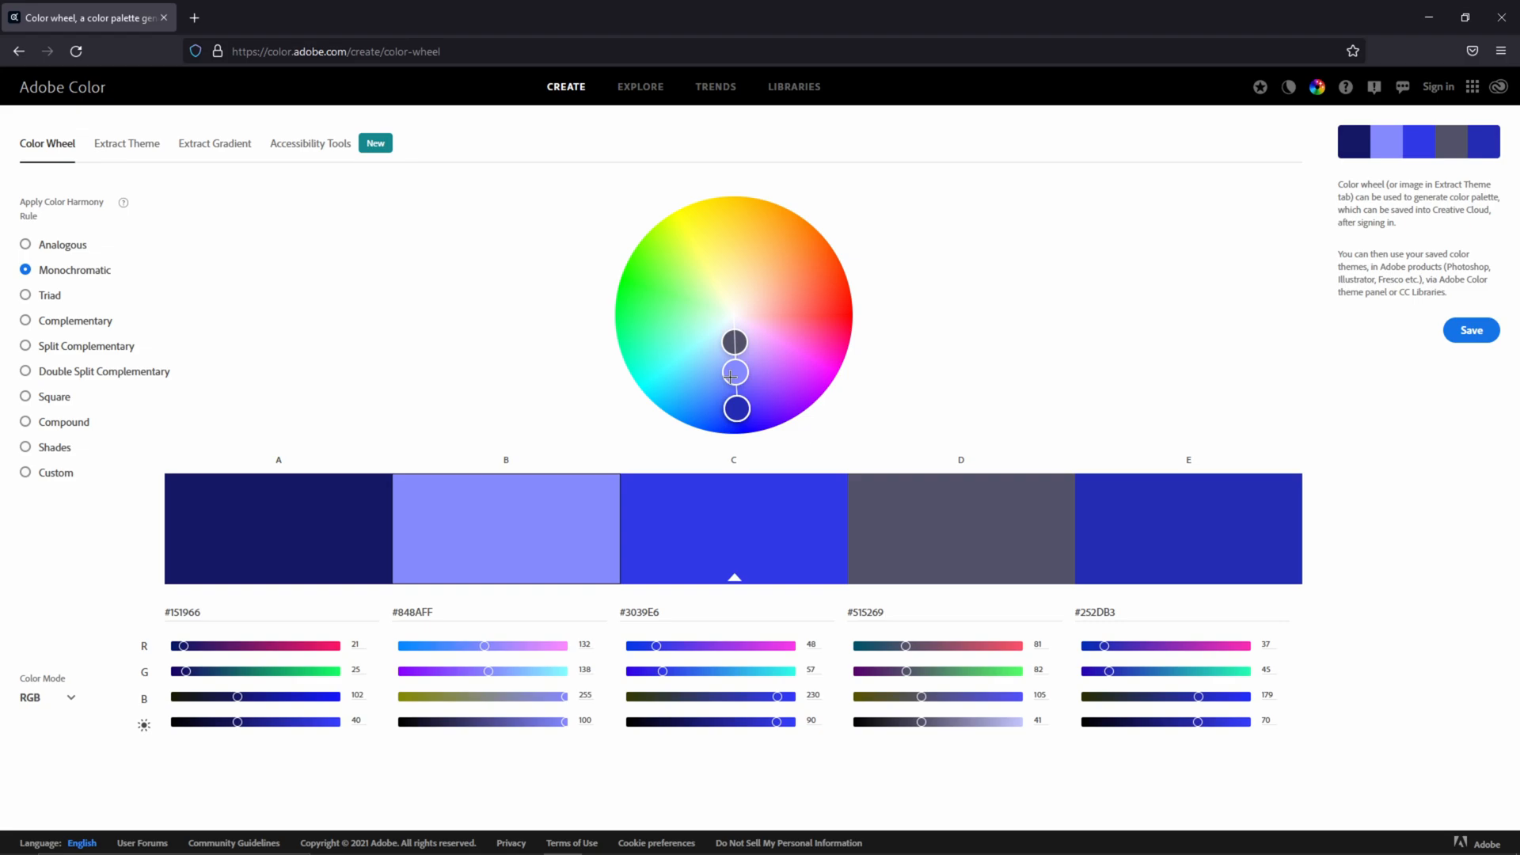
mouse_move(539, 391)
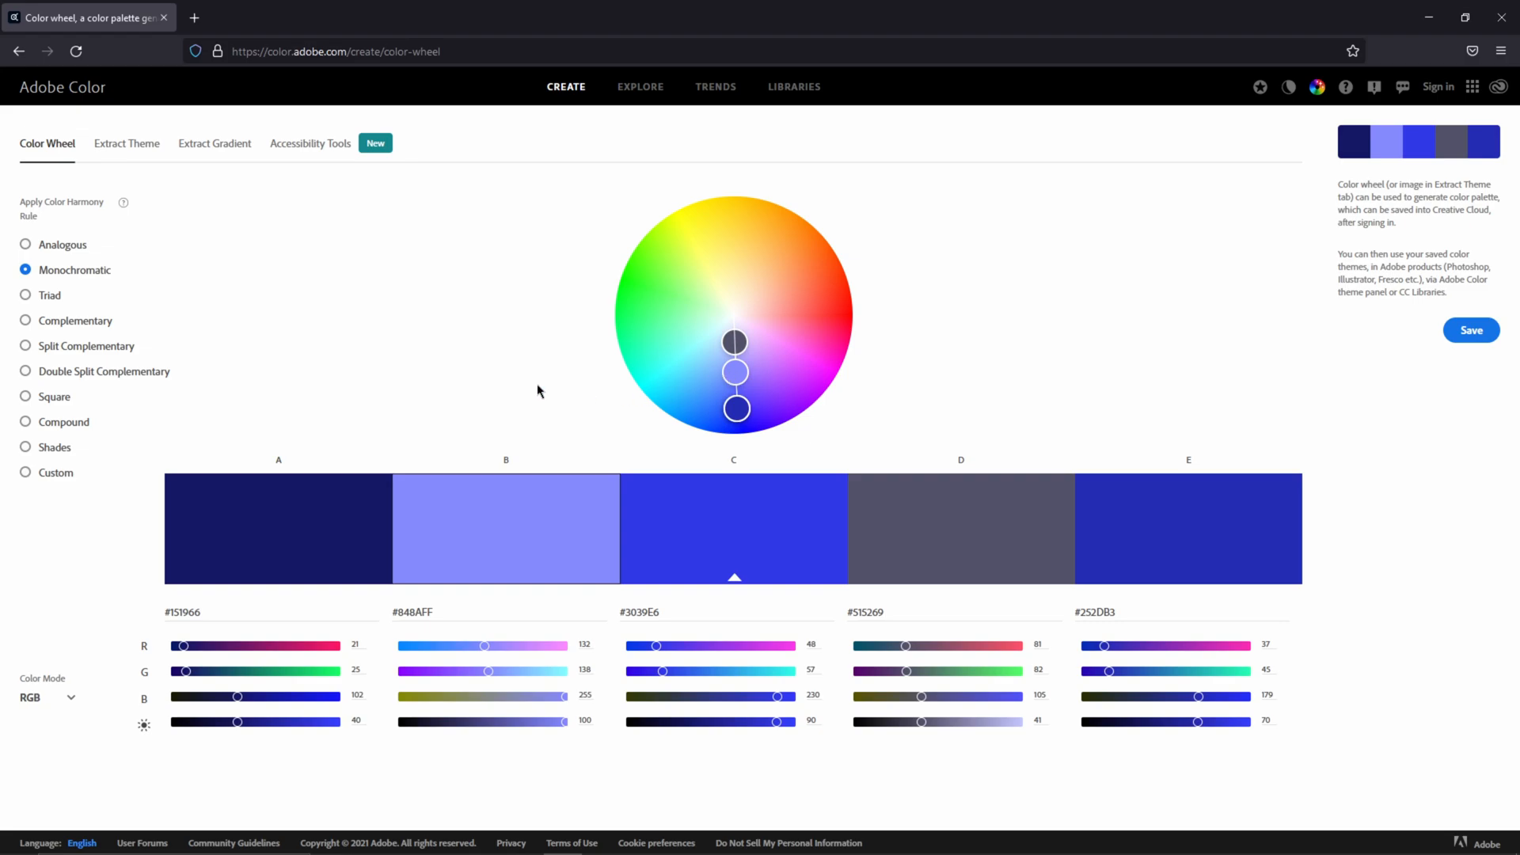
mouse_move(44, 406)
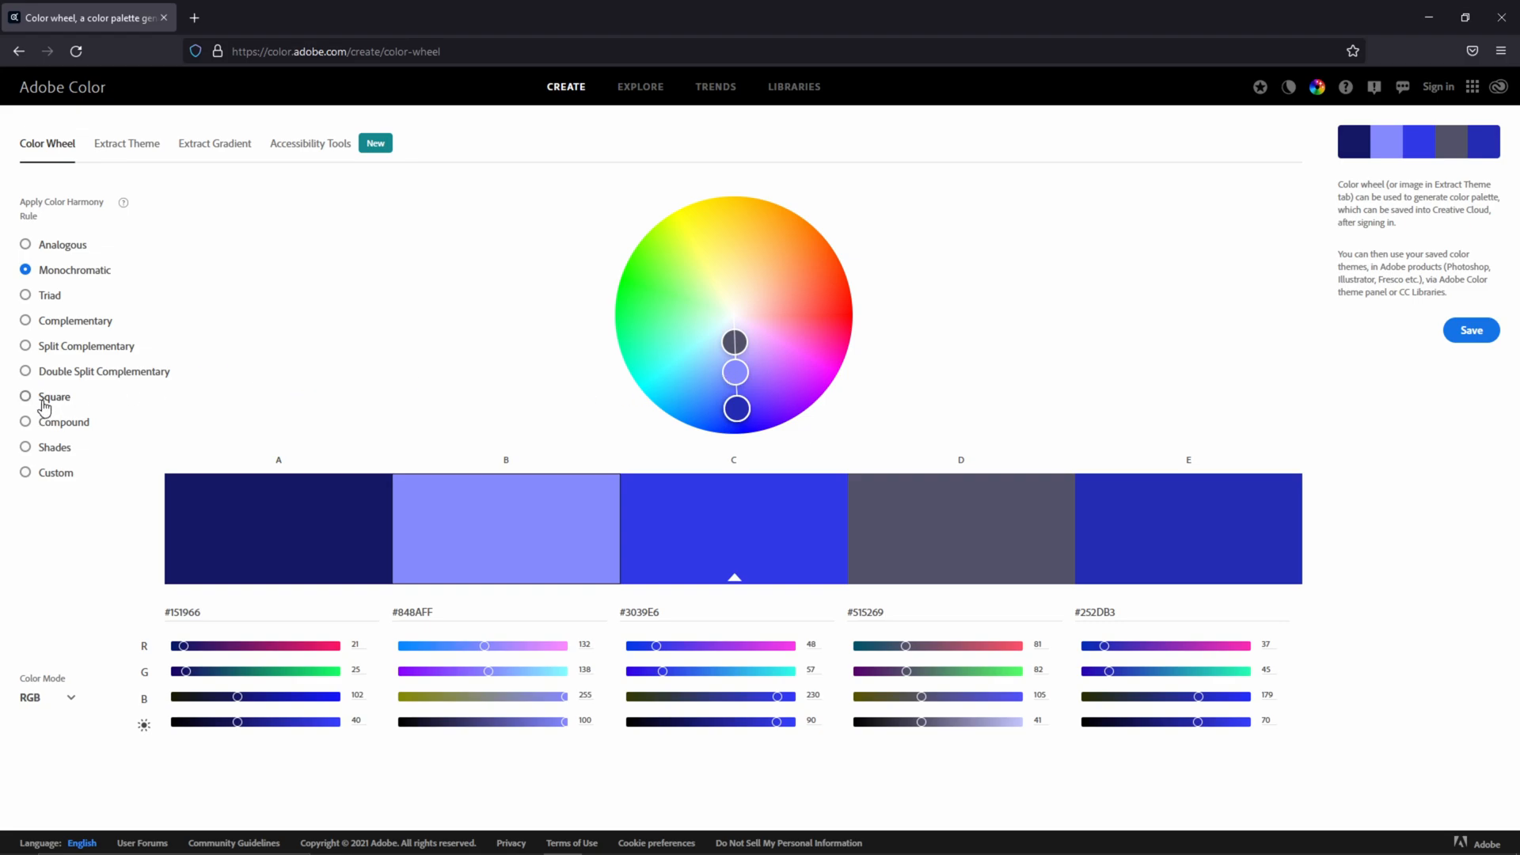
Try the Square harmony, then Split Complementary, fine-tuning its colours on the wheel.
click(26, 396)
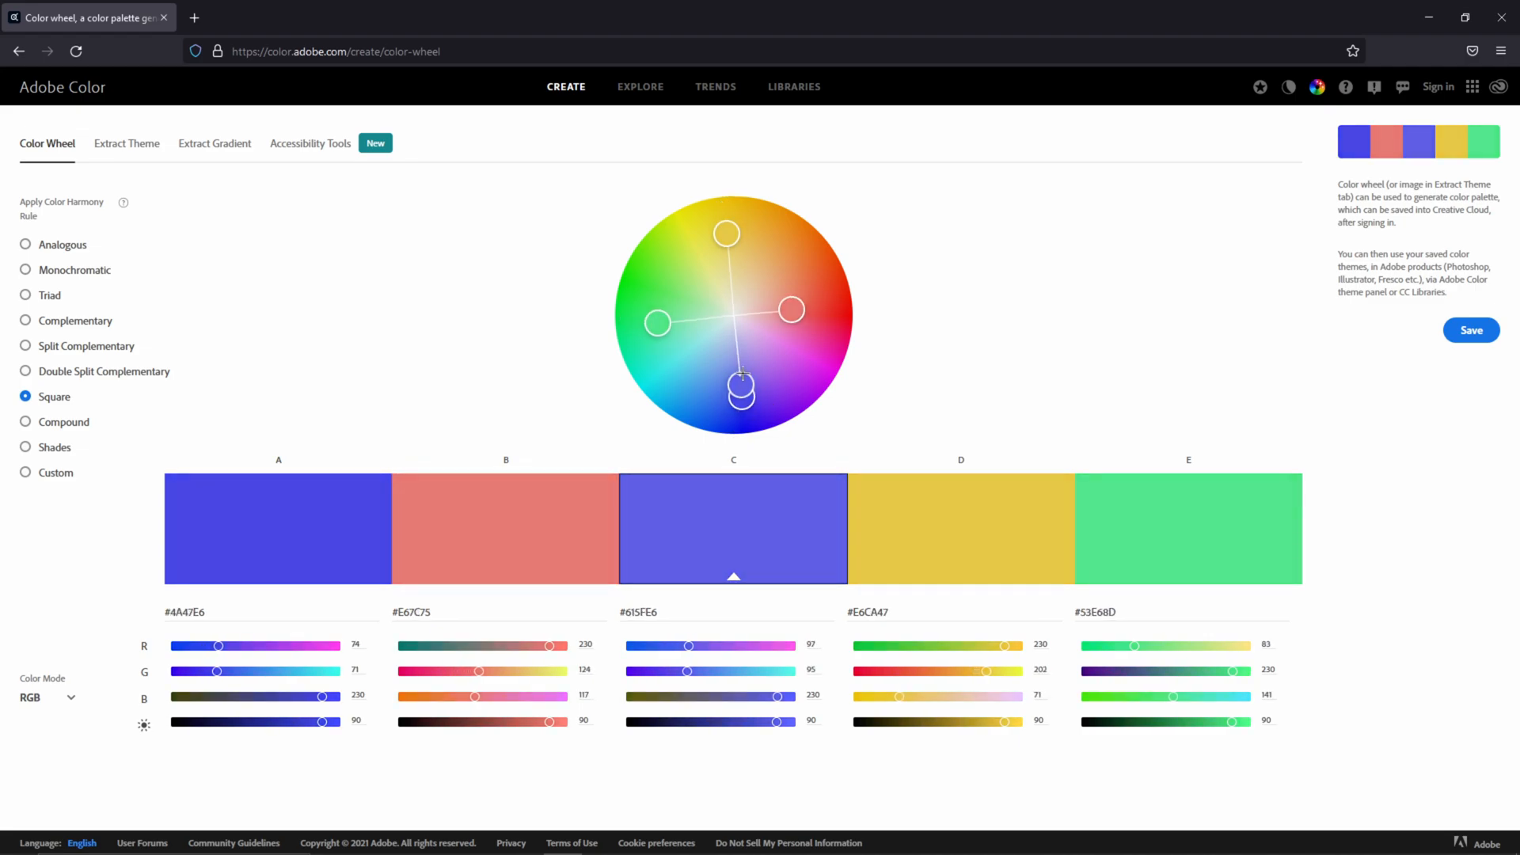
click(54, 422)
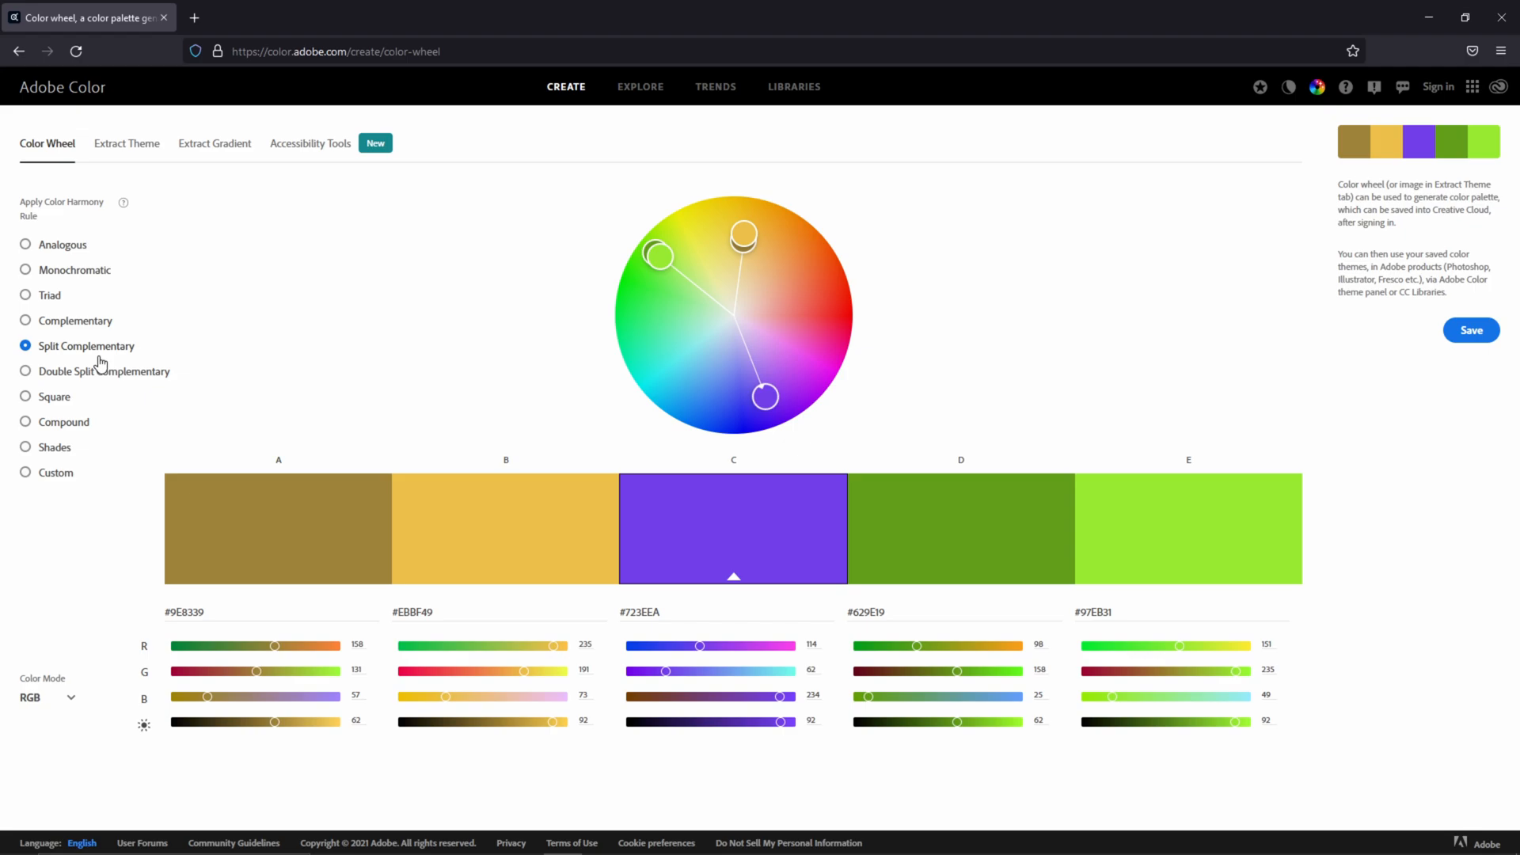
drag(742, 233, 749, 239)
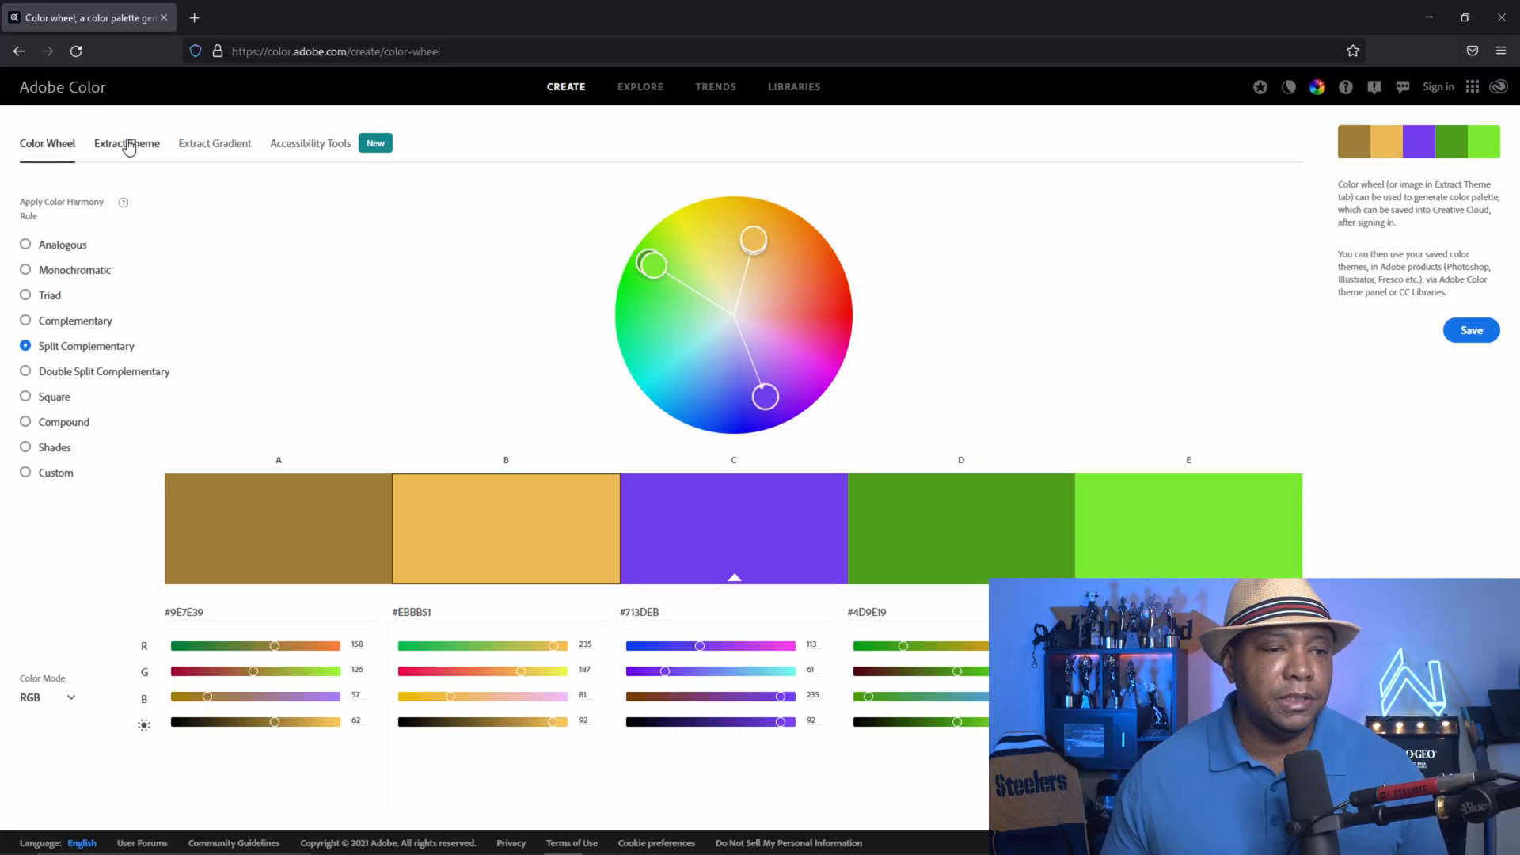
Go to Extract Theme and start browsing for an image to upload.
click(126, 143)
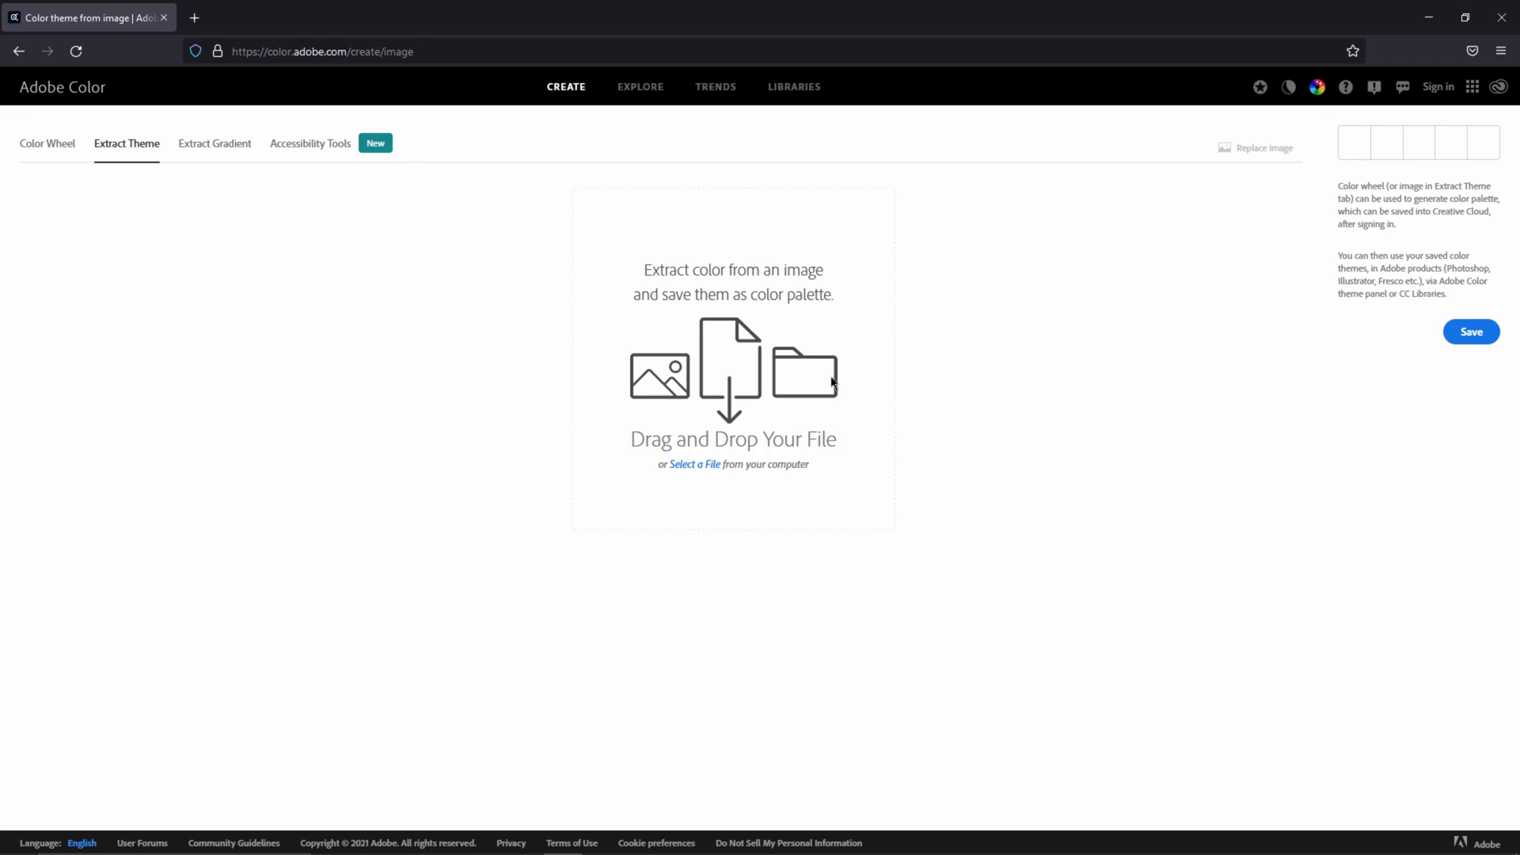
click(693, 464)
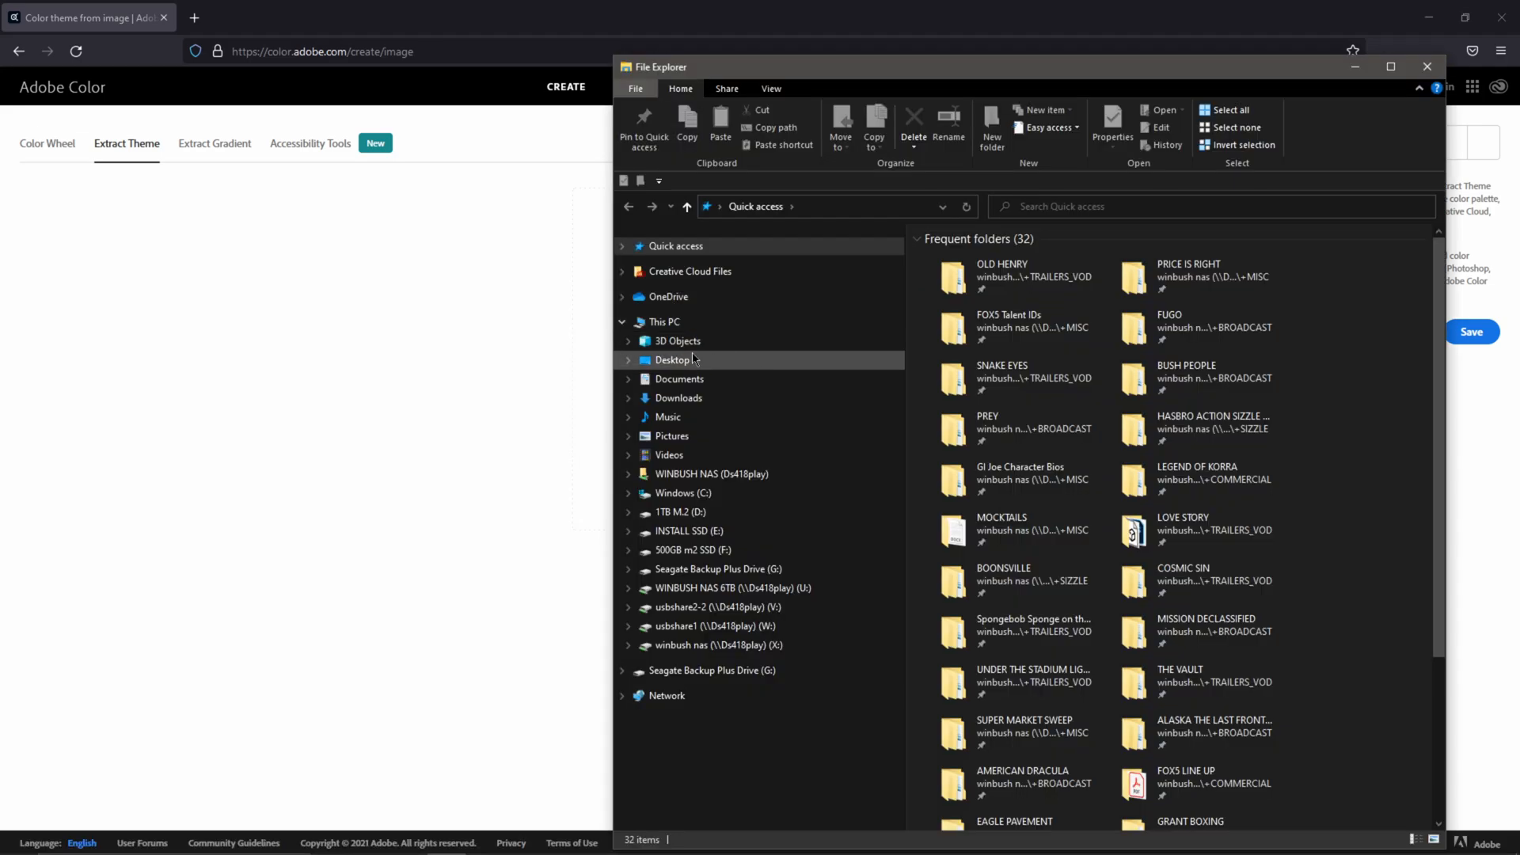
Load the image of three lit display frames into the theme extractor.
double_click(672, 360)
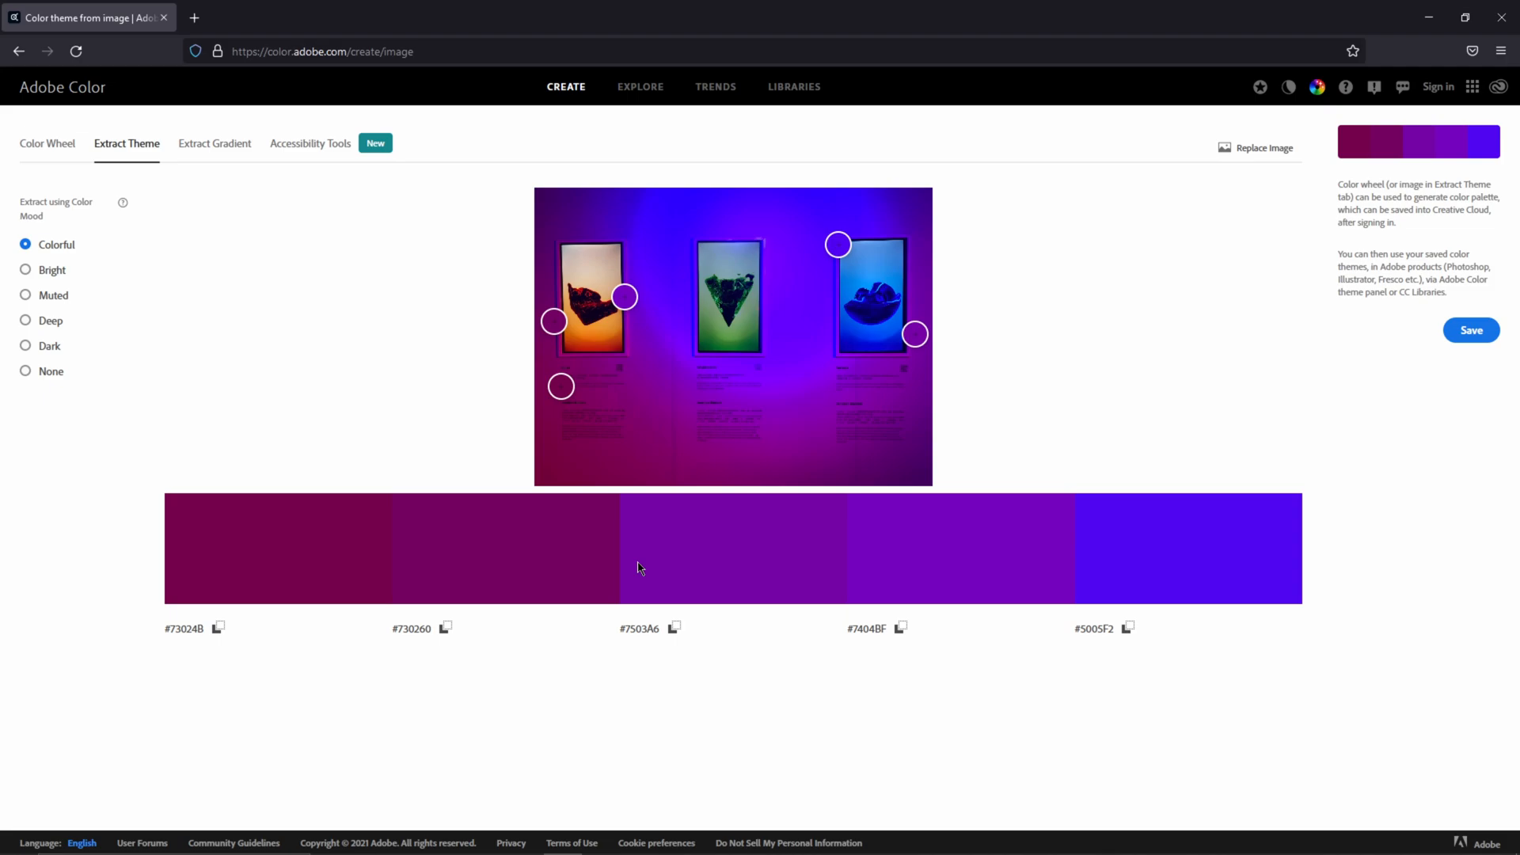
Move the sampling circles so the theme picks up the orange glow from the left frame.
drag(626, 297, 663, 189)
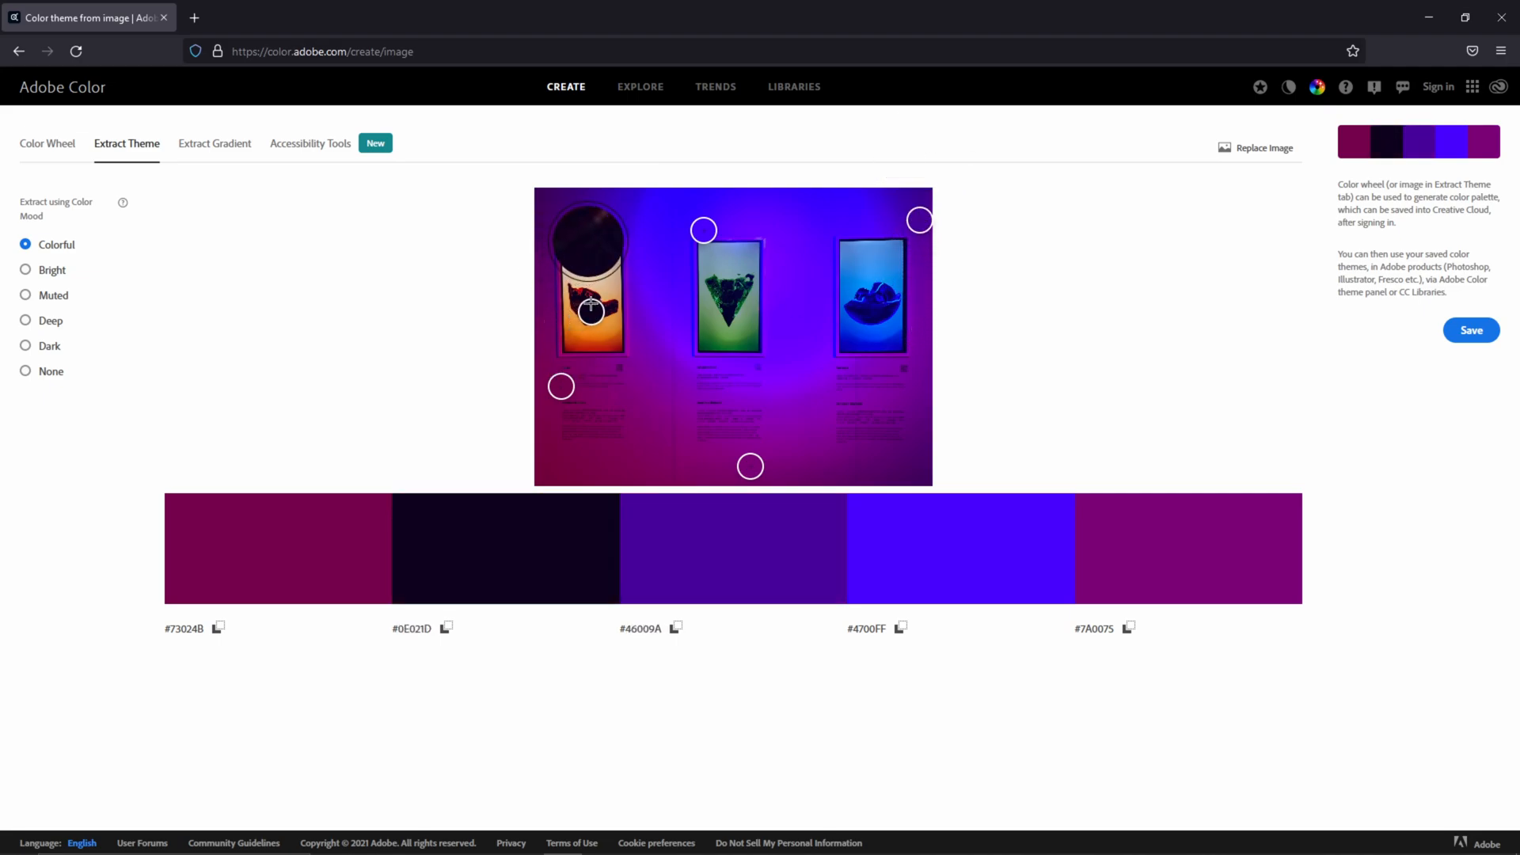
drag(589, 310, 576, 322)
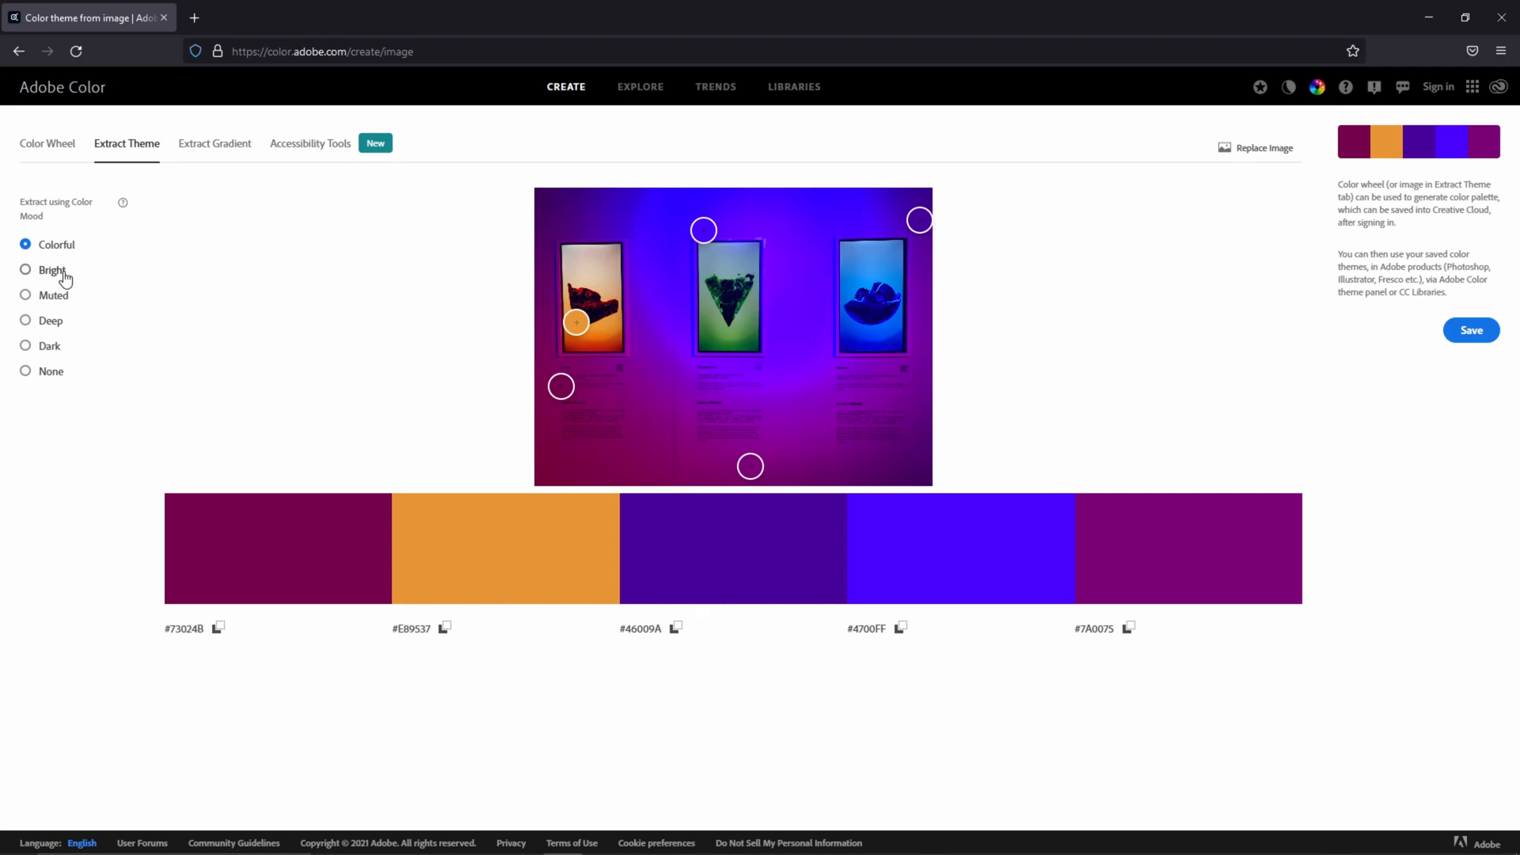
Try the Muted, Deep, Dark and Bright moods, then return to the Colorful extraction mood.
click(25, 294)
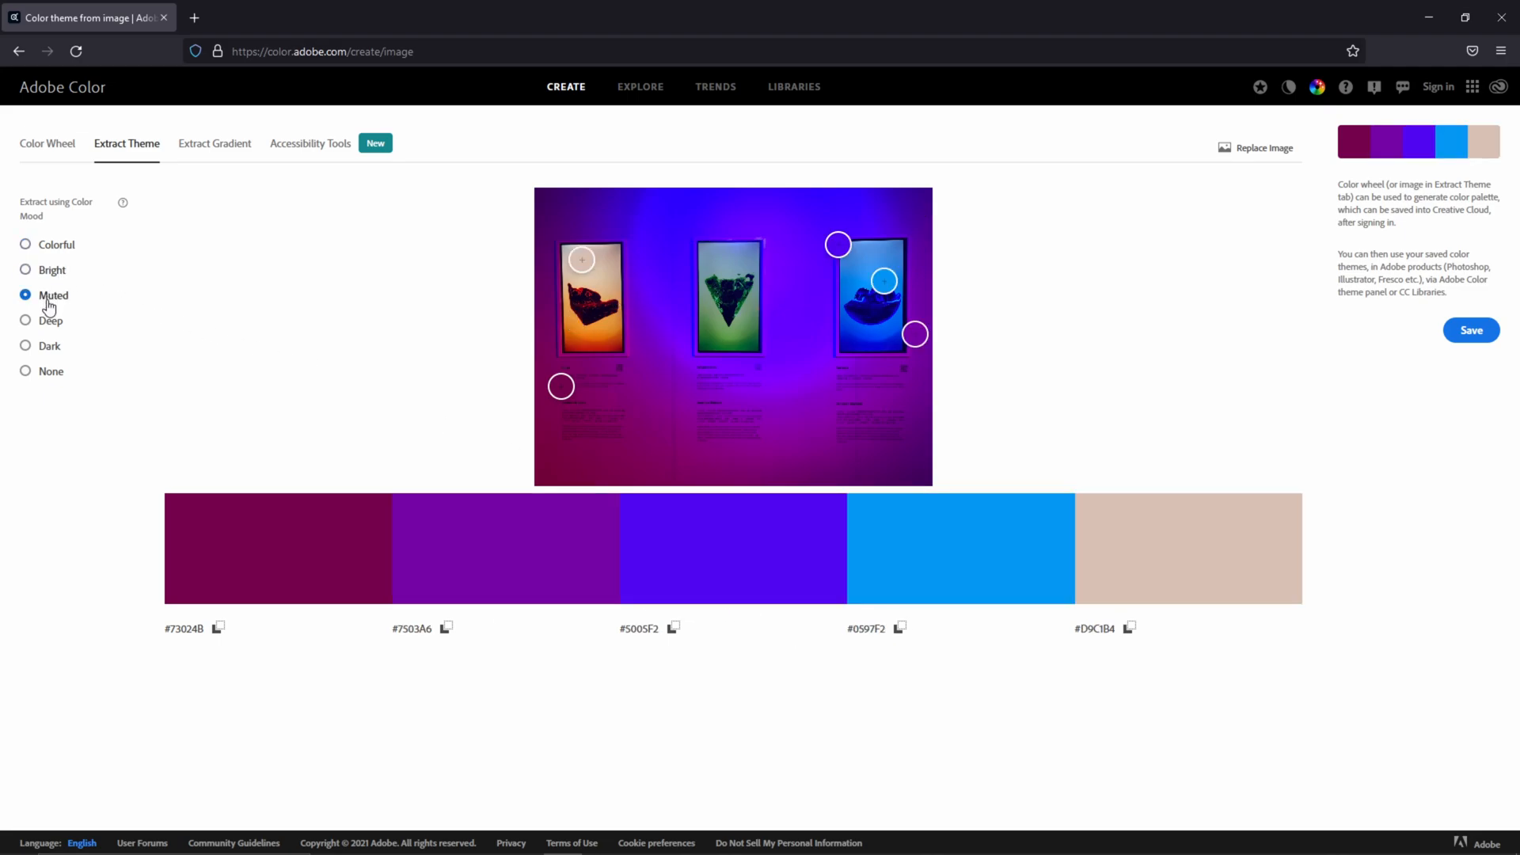
click(26, 320)
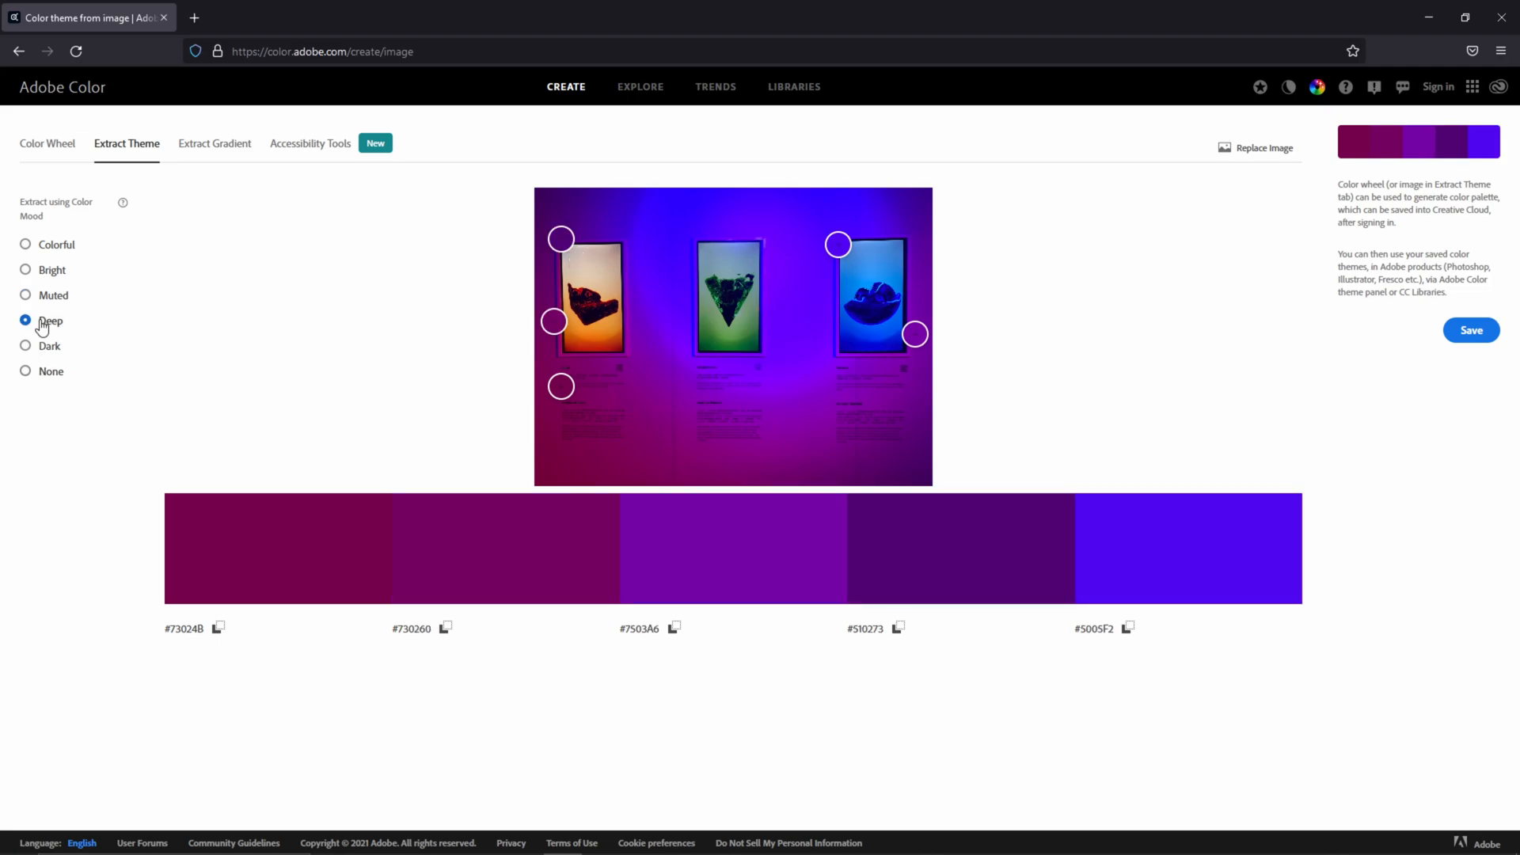
click(26, 347)
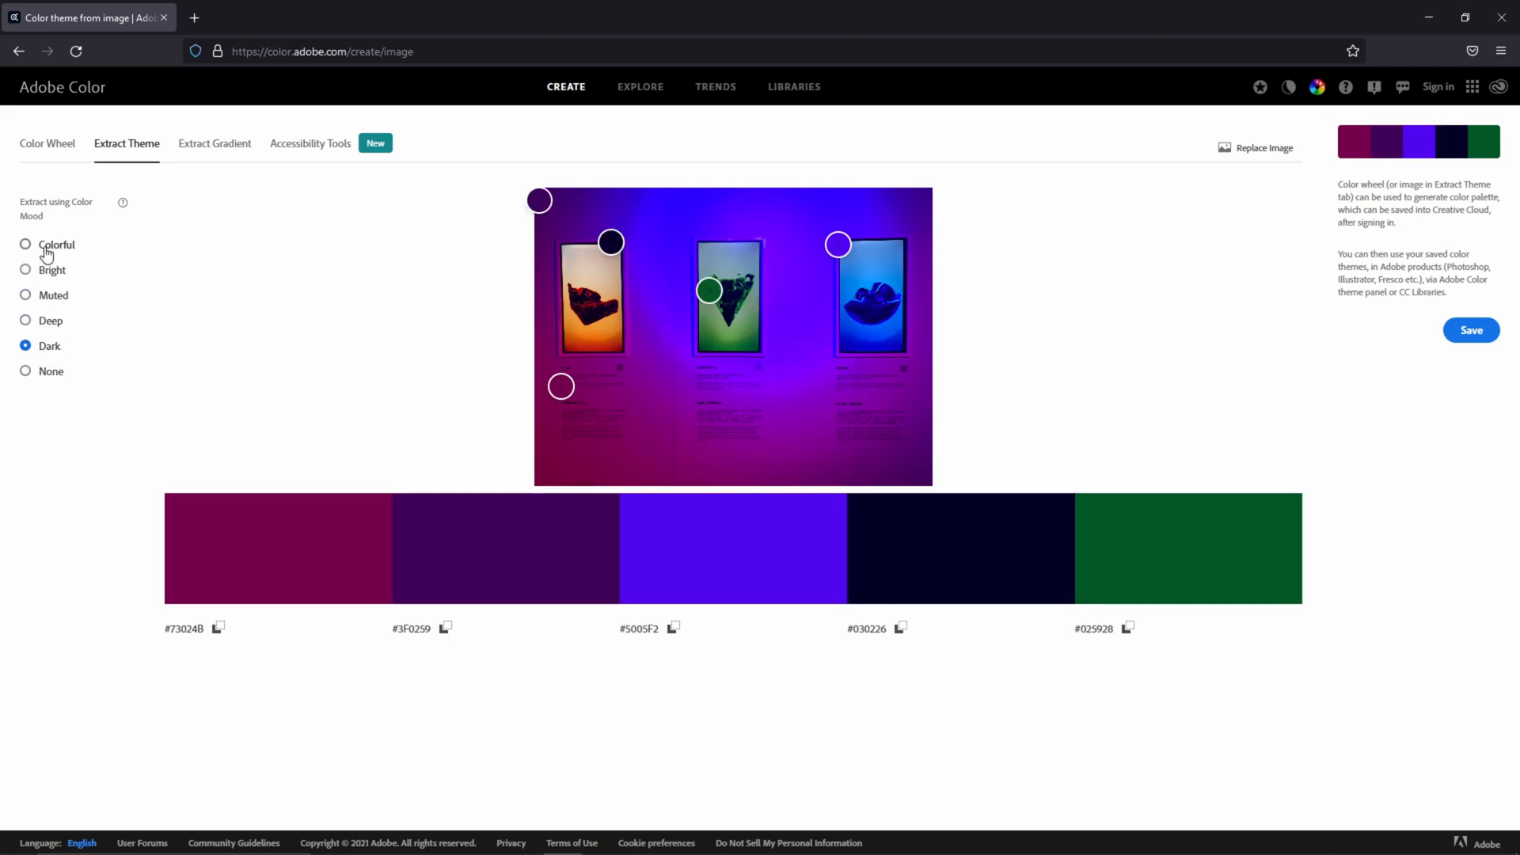
click(25, 269)
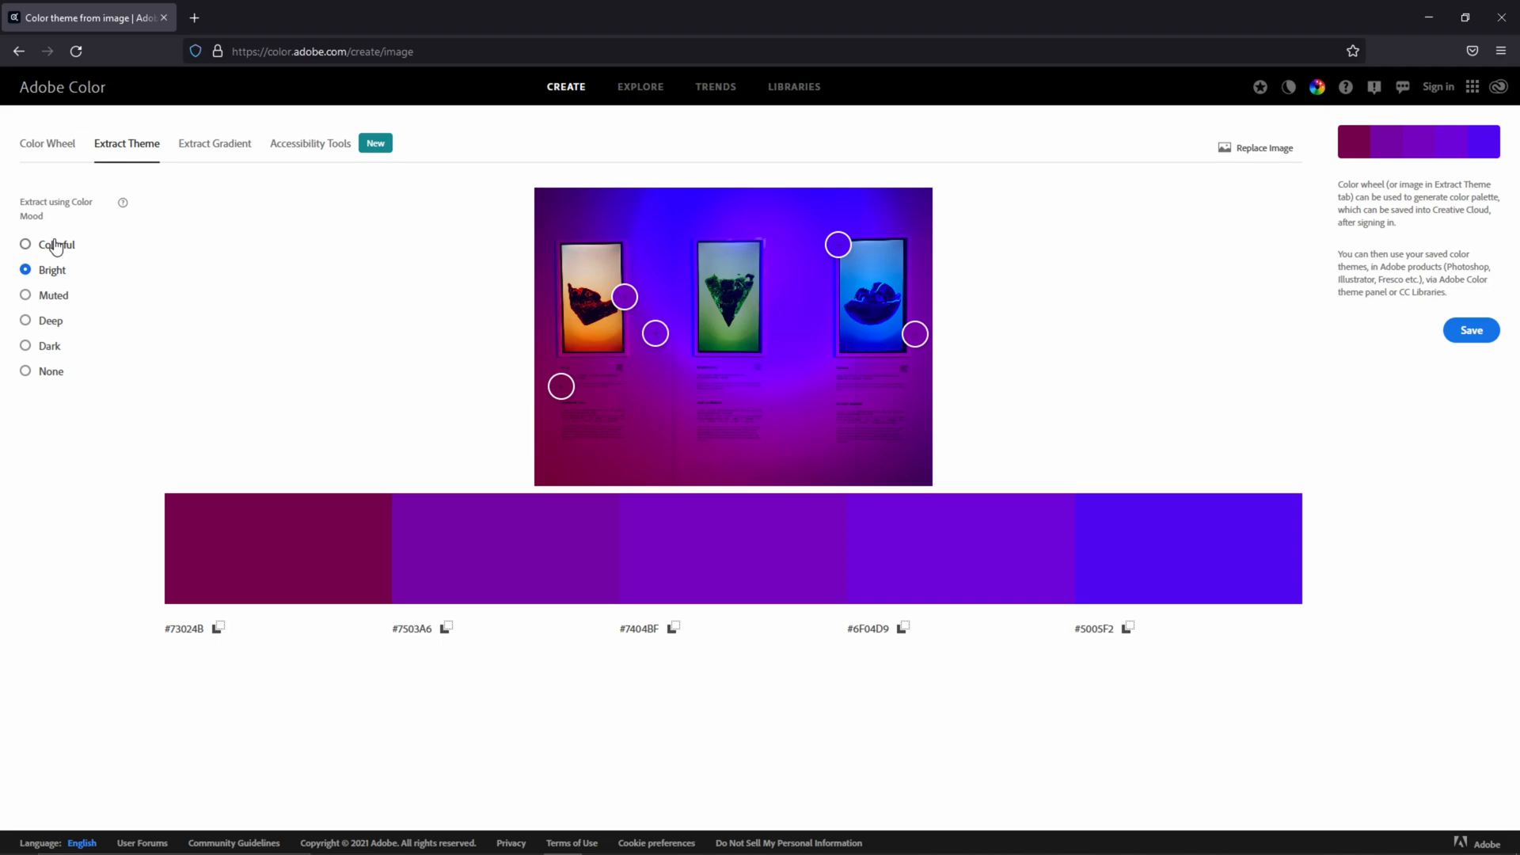
click(25, 244)
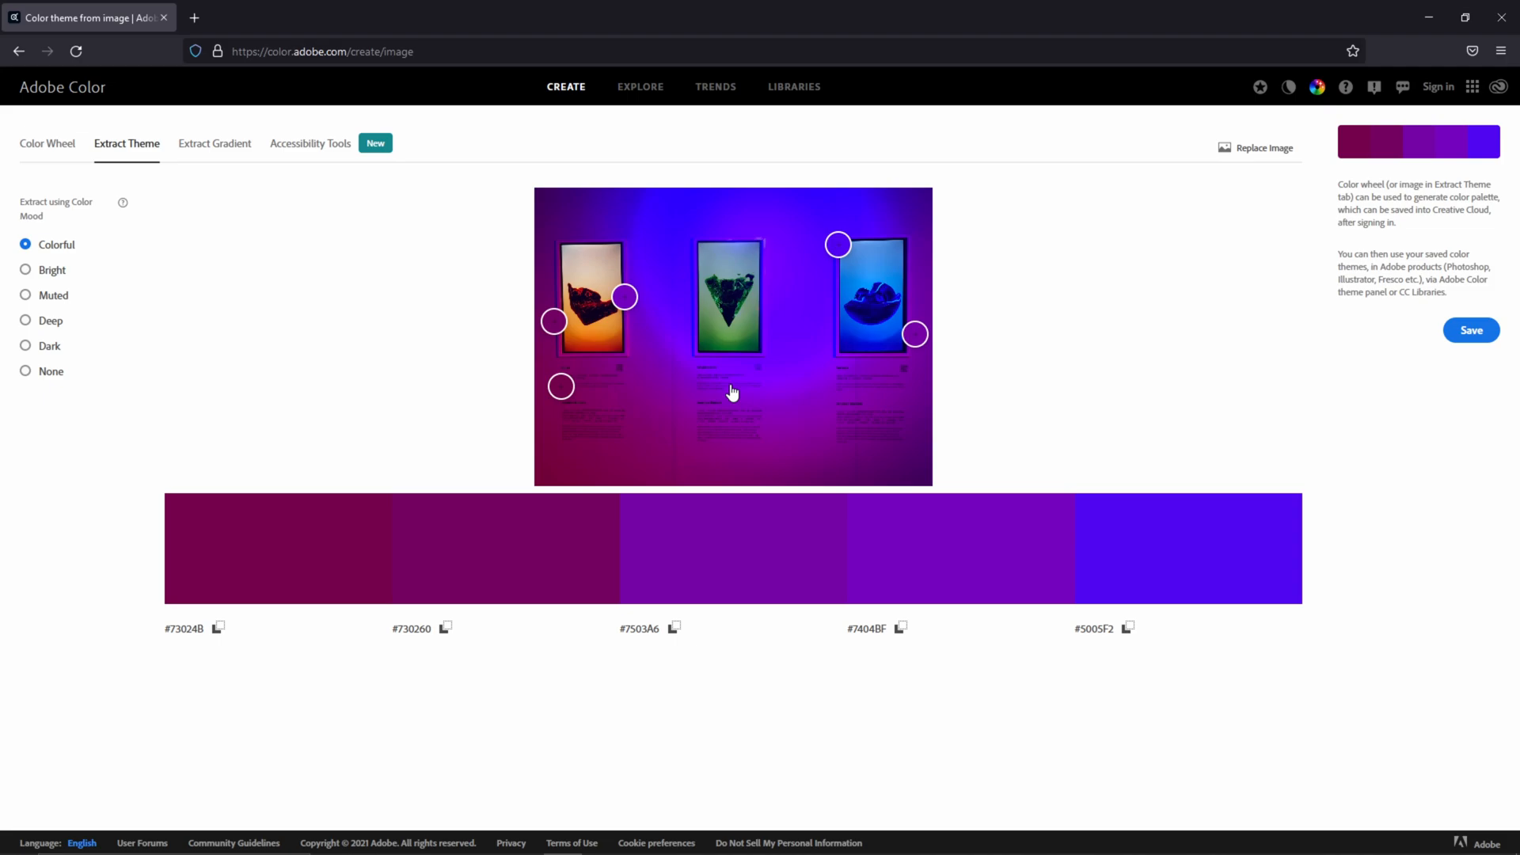
mouse_move(214, 143)
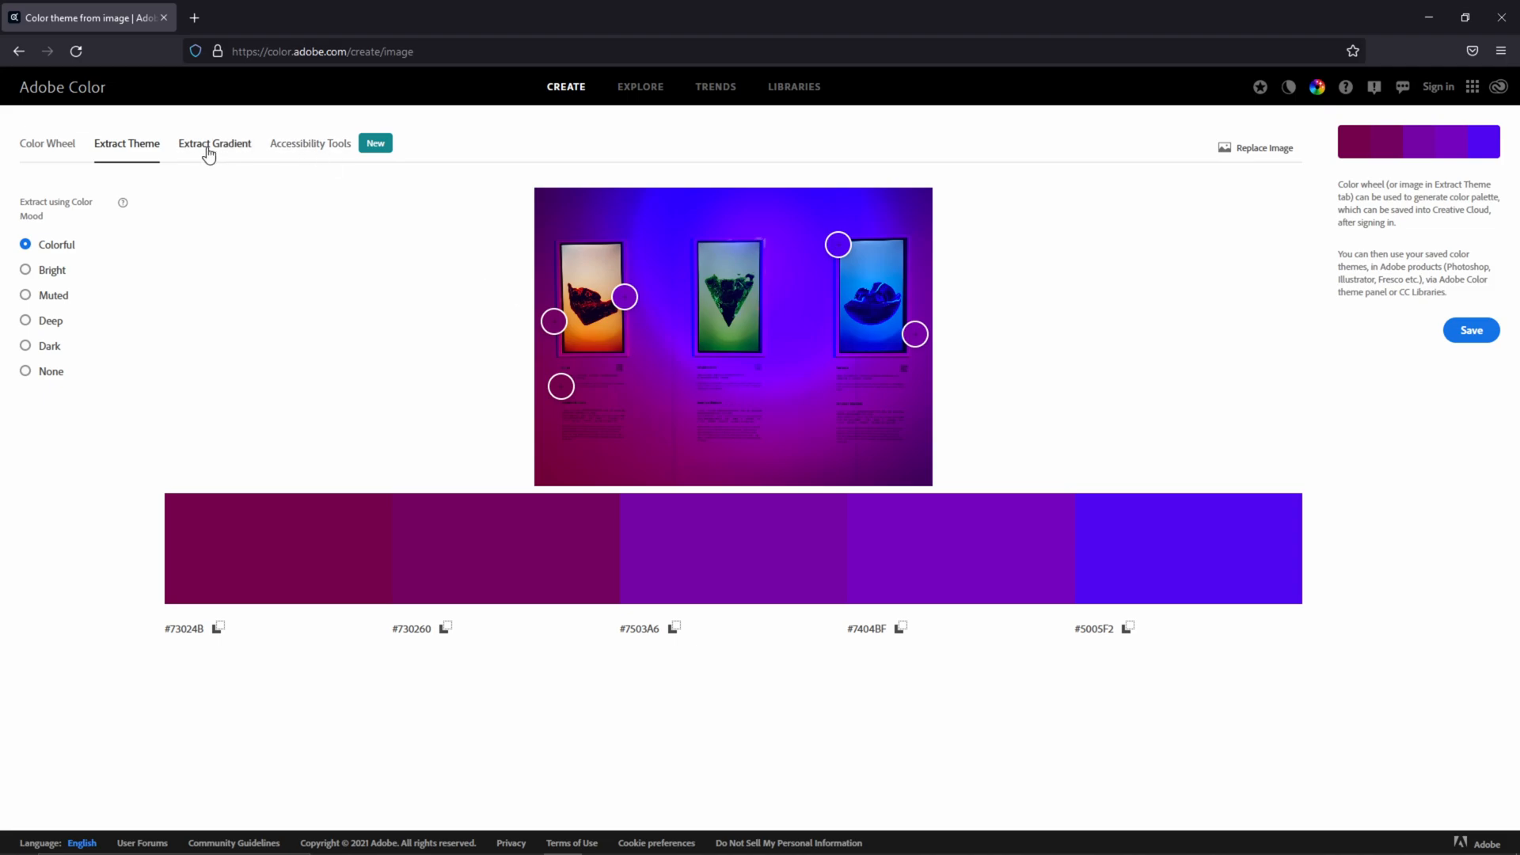
Extract a purple-blue-green gradient from the image with the blue stop centred.
click(214, 143)
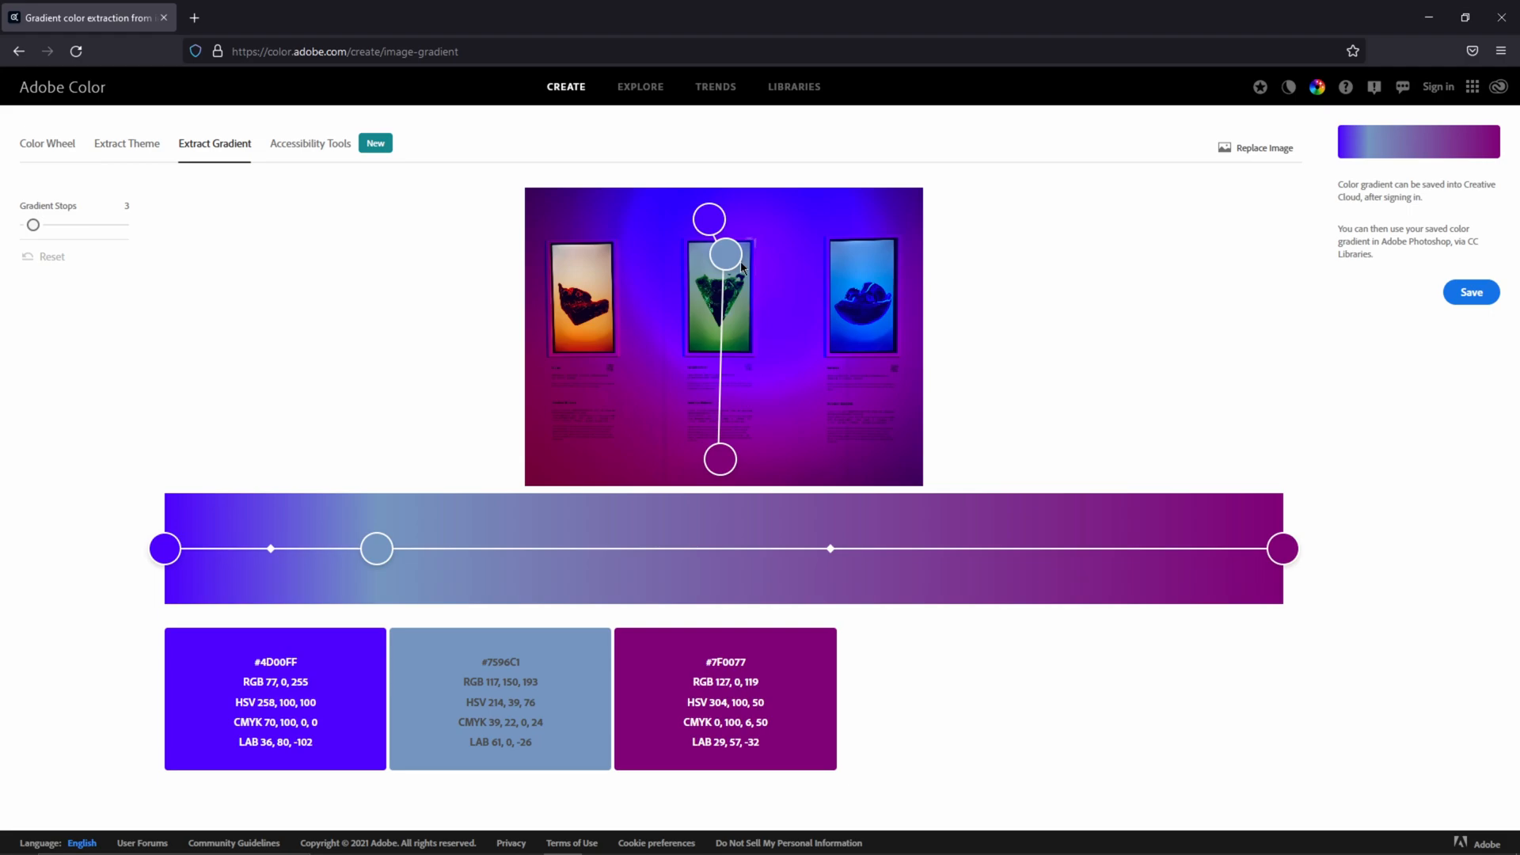
drag(722, 253, 866, 322)
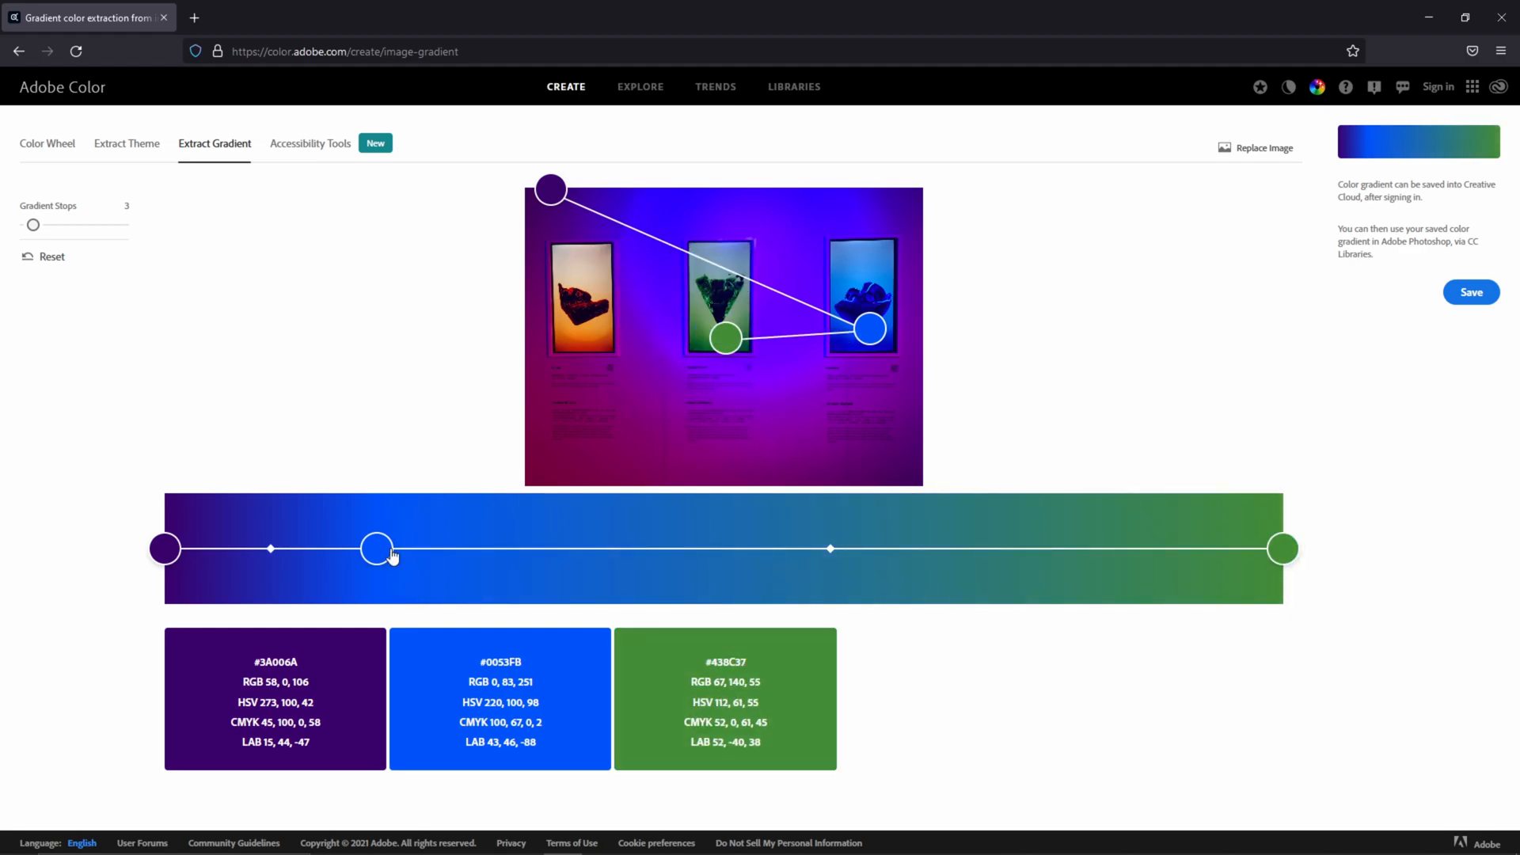
drag(377, 550, 707, 549)
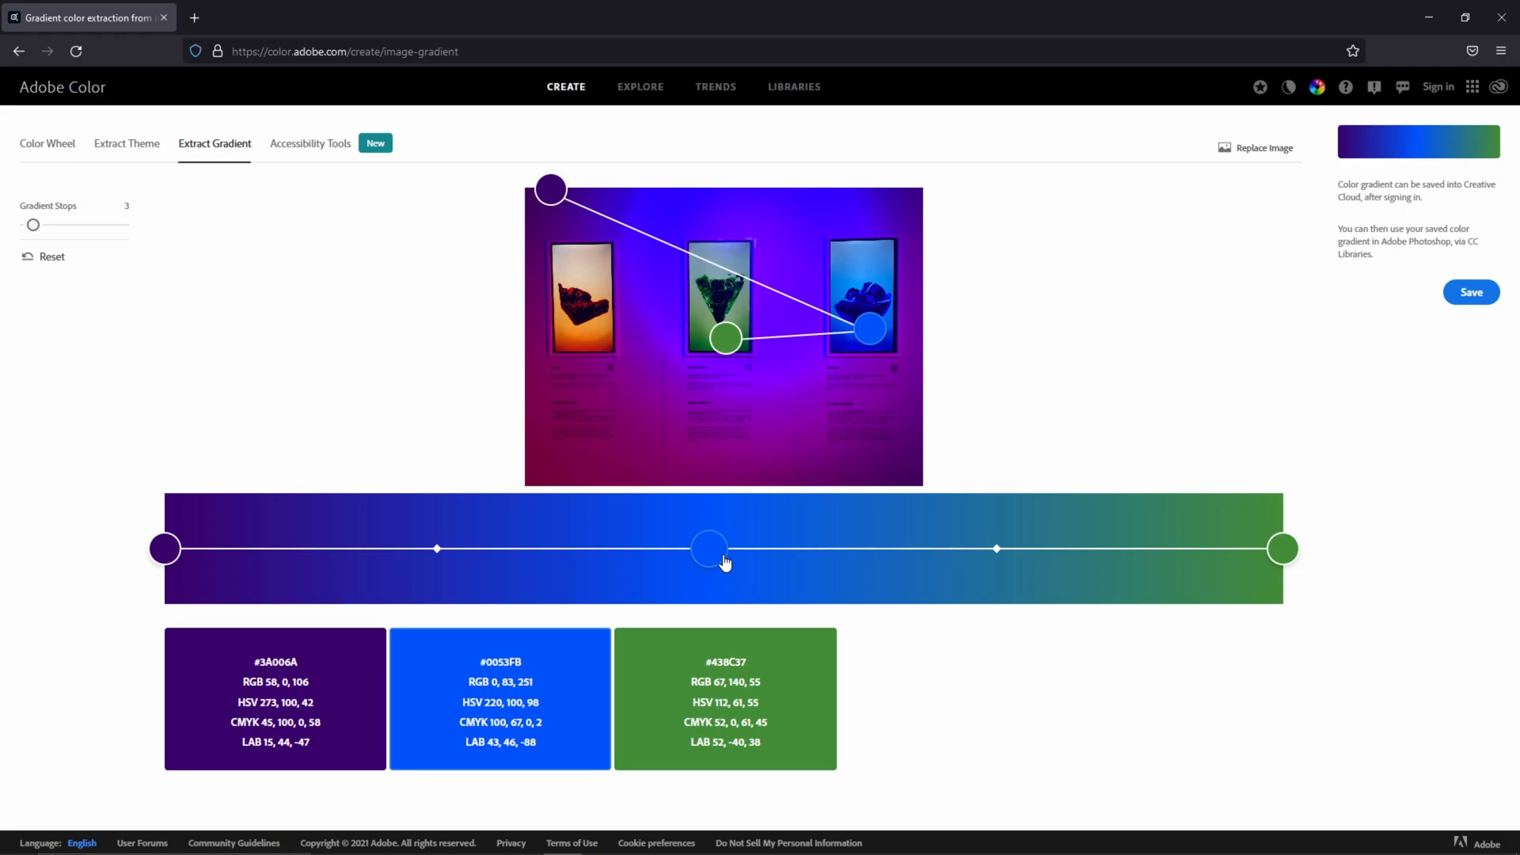
drag(708, 548, 697, 549)
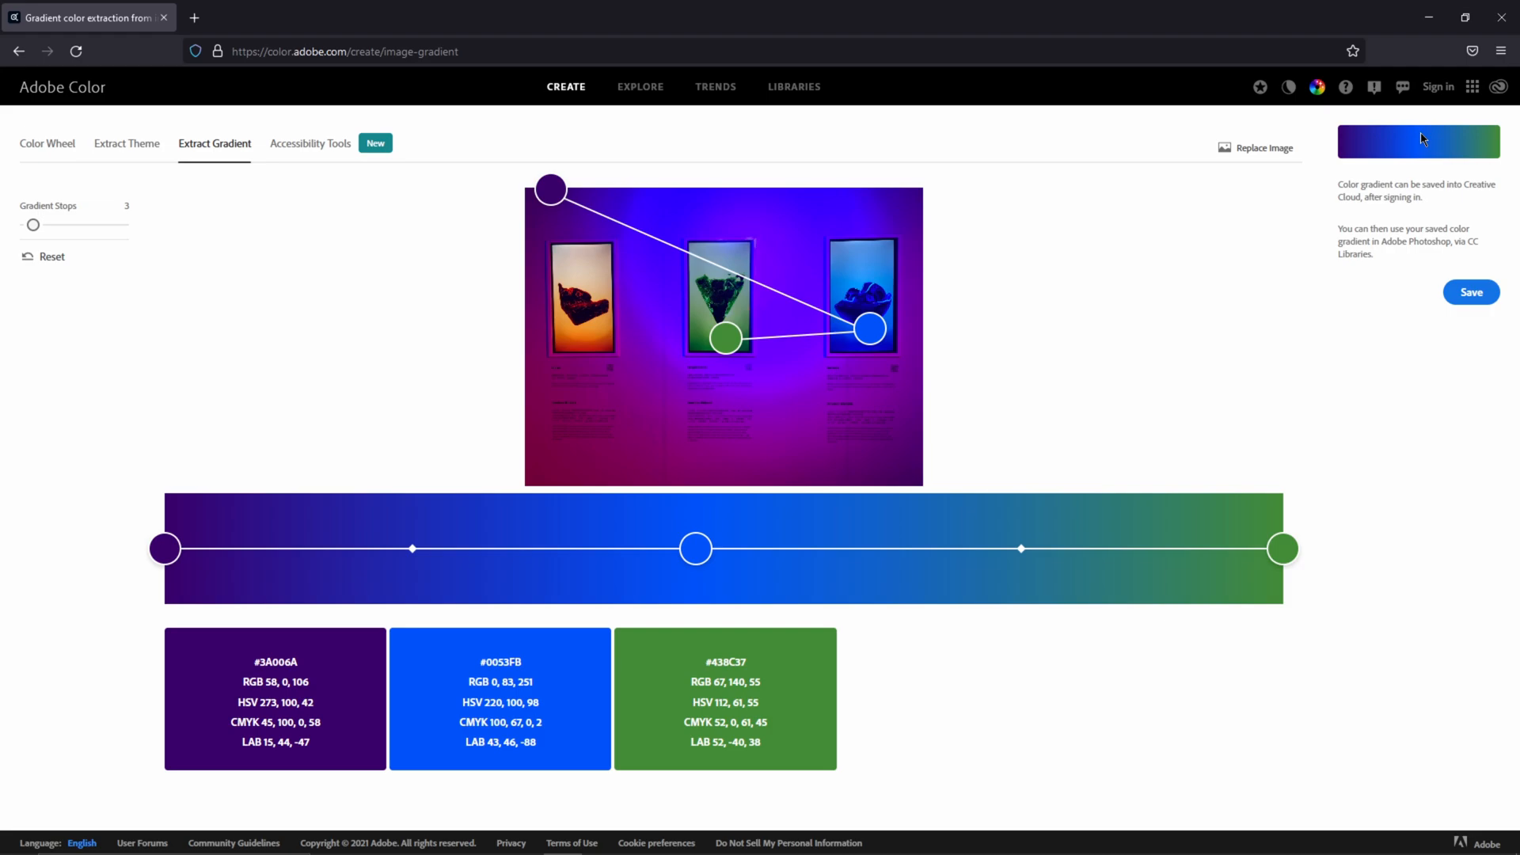
mouse_move(1316, 254)
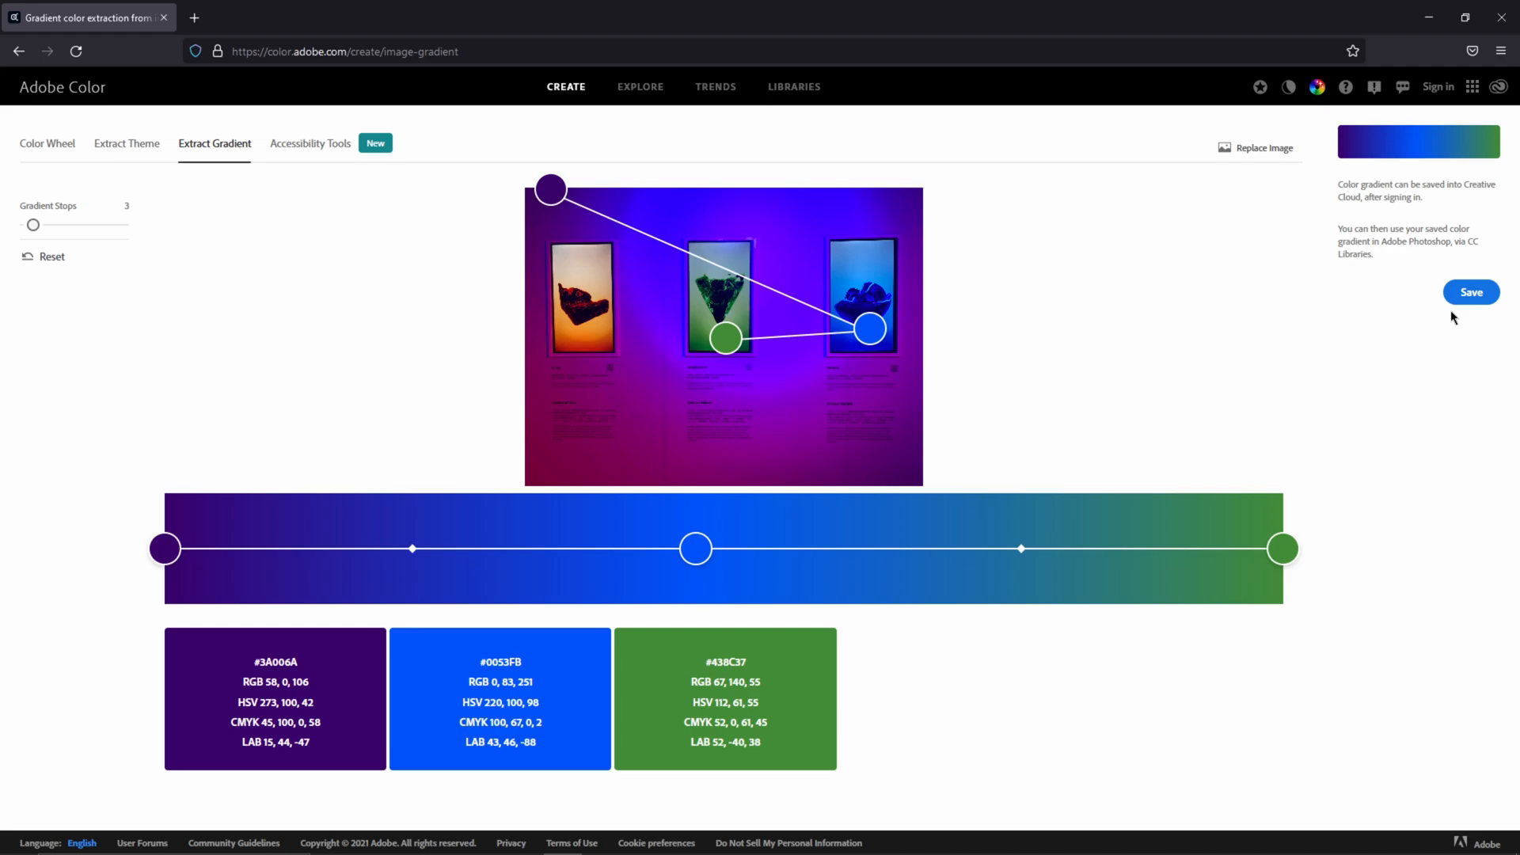
mouse_move(1078, 322)
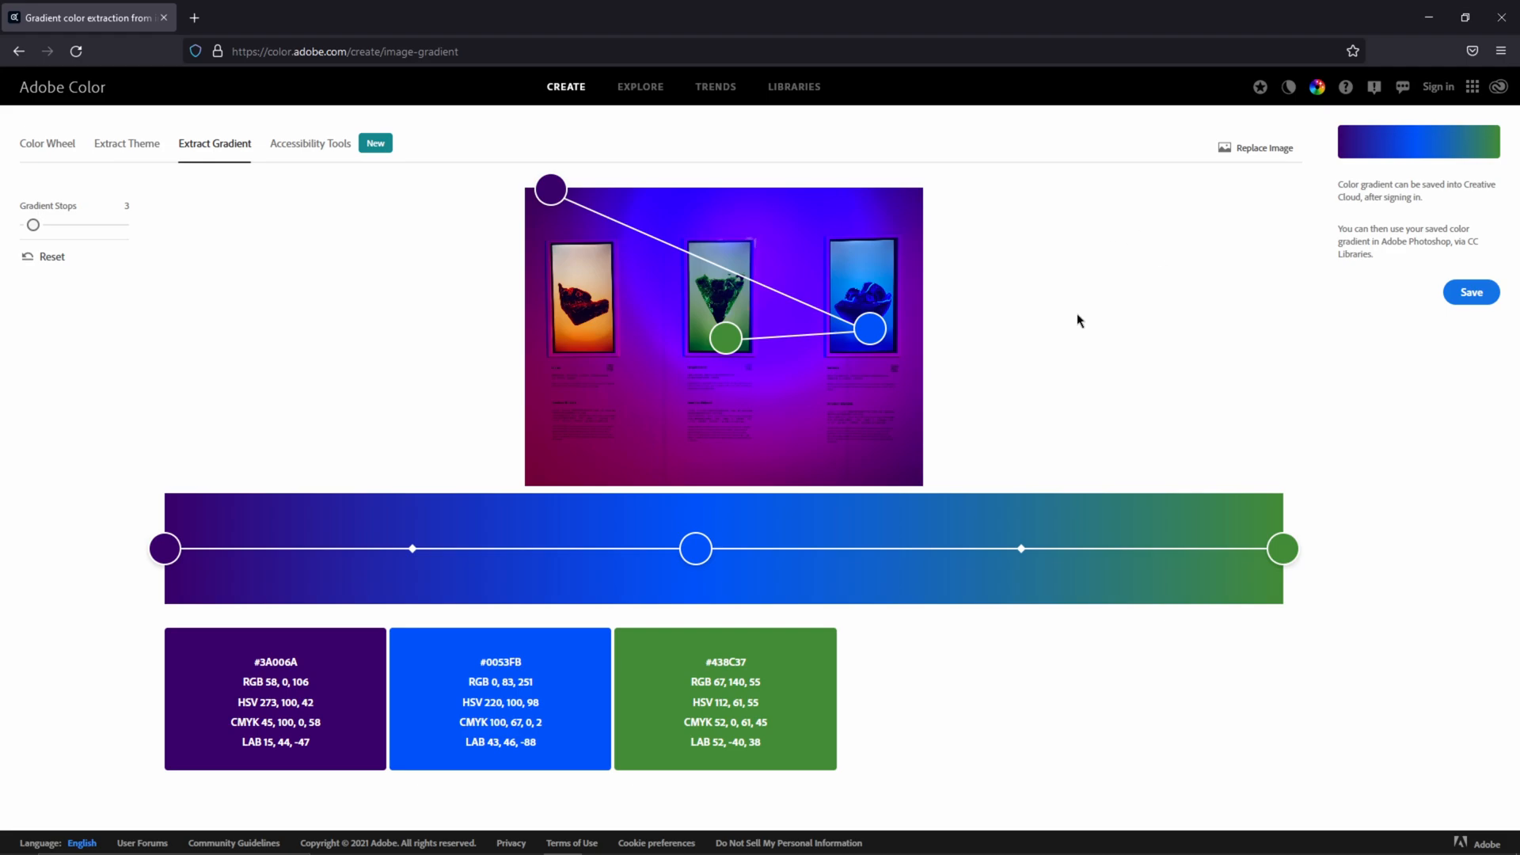
mouse_move(1294, 177)
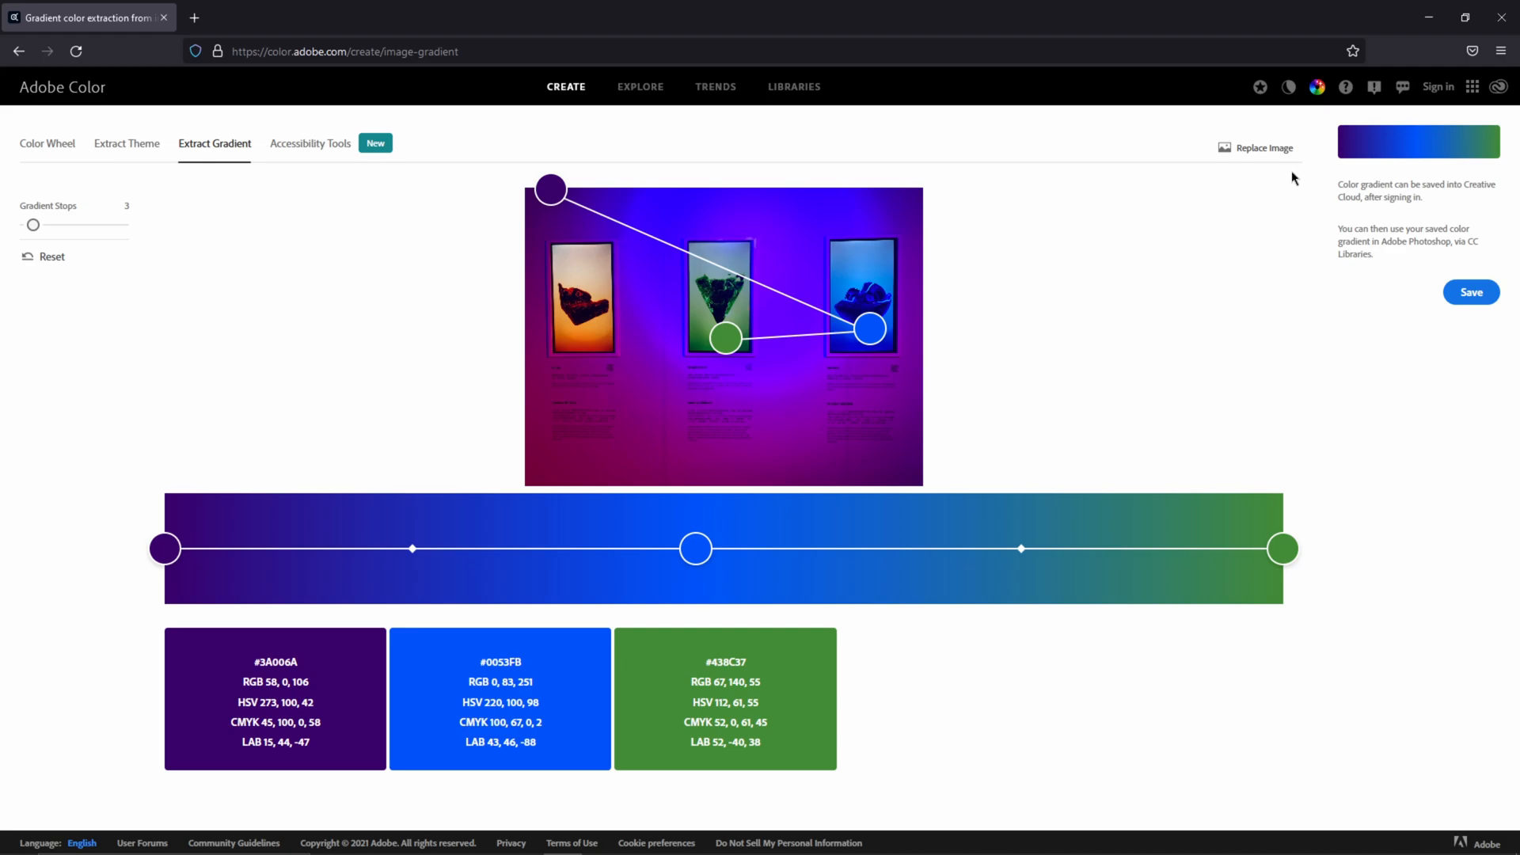
mouse_move(993, 270)
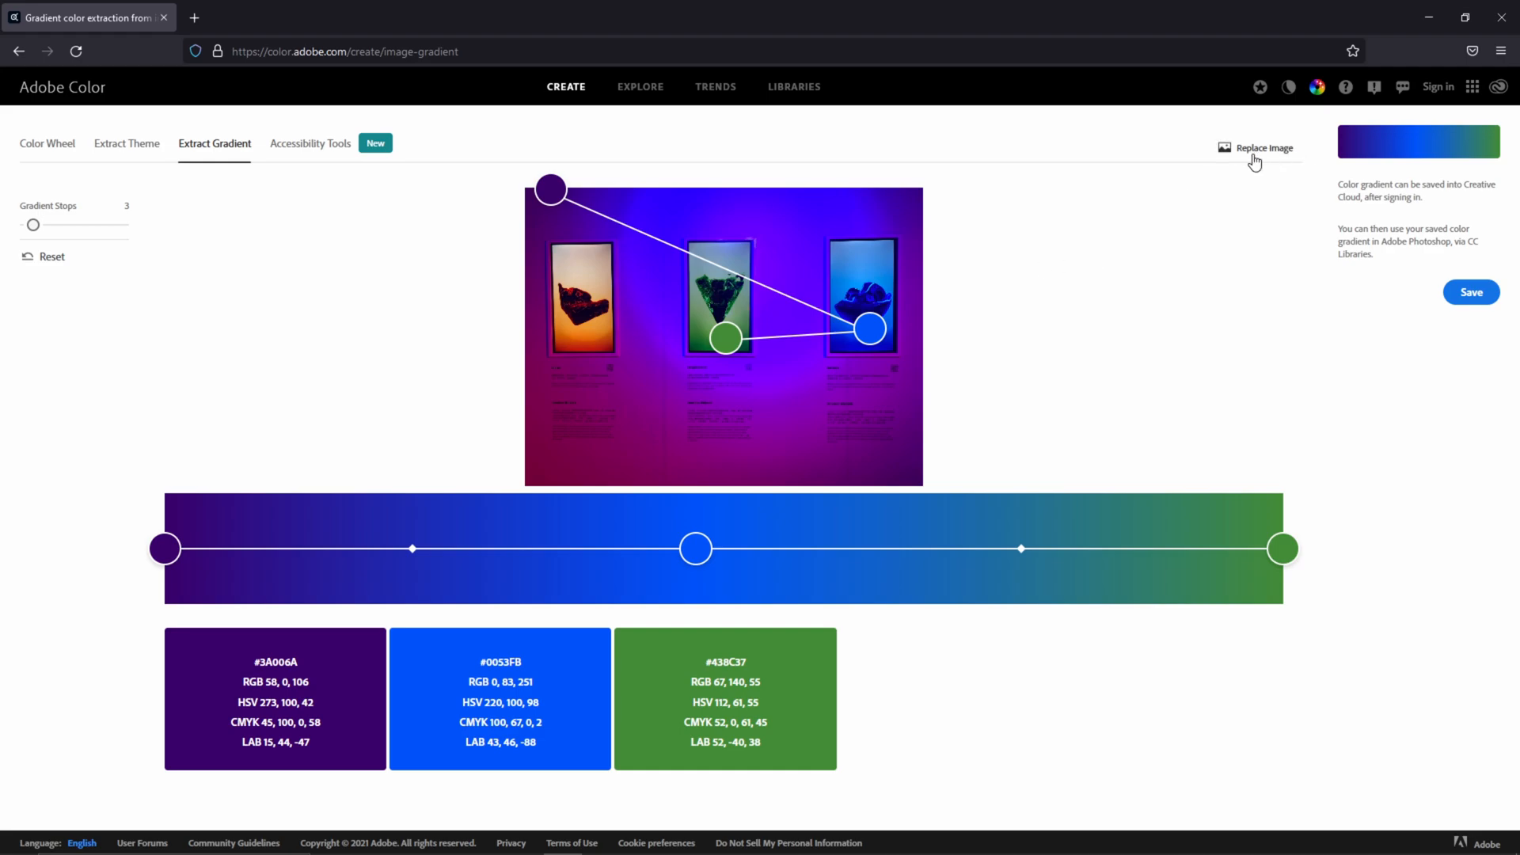
mouse_move(343, 151)
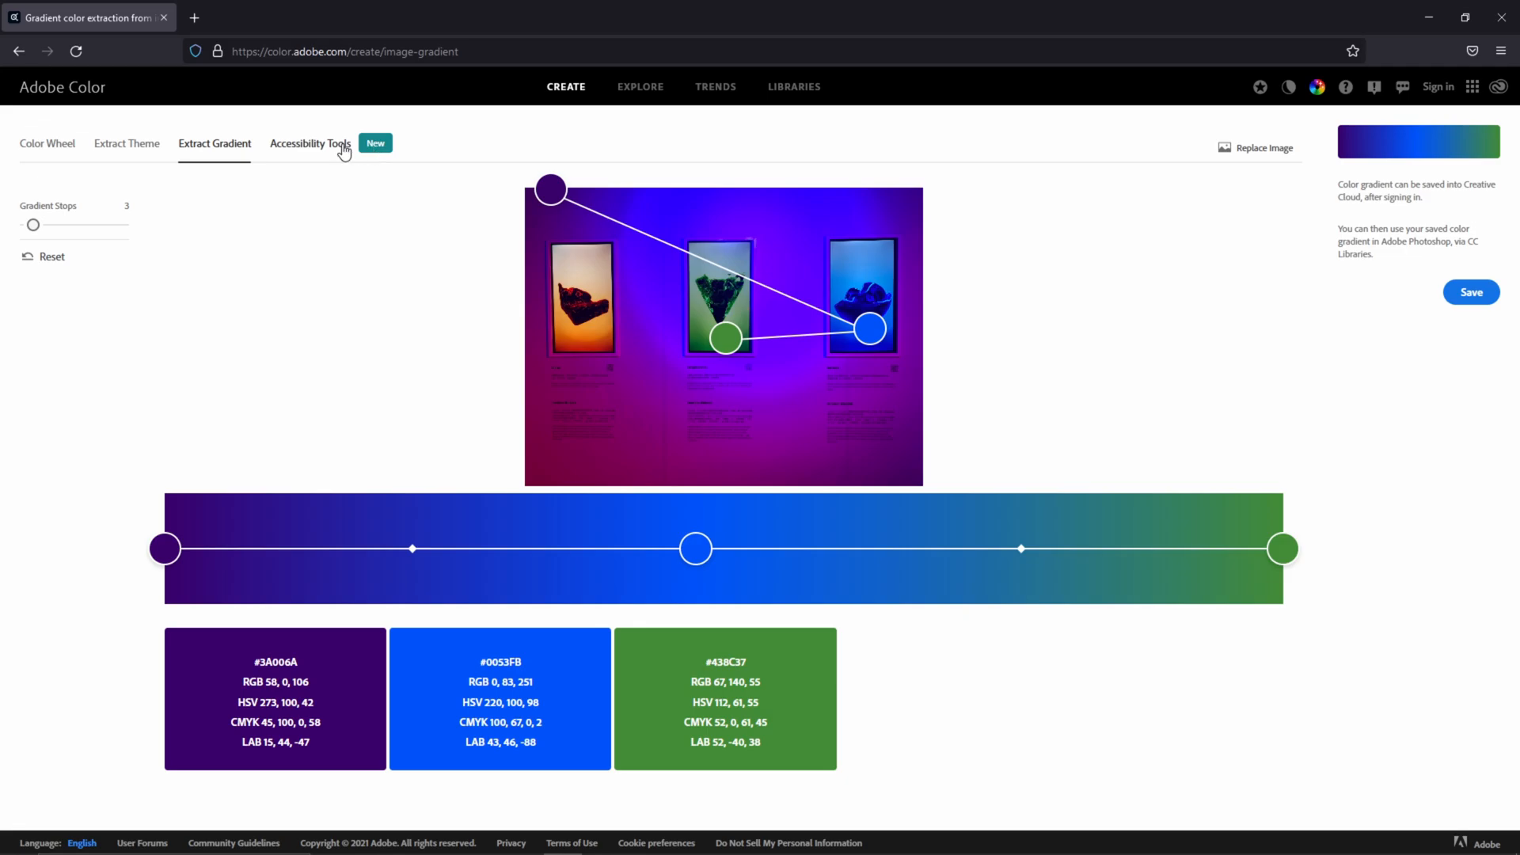
Check red #FF1501 text on bright green #18FF45 in the Contrast Checker, failing at 2.88:1.
click(311, 144)
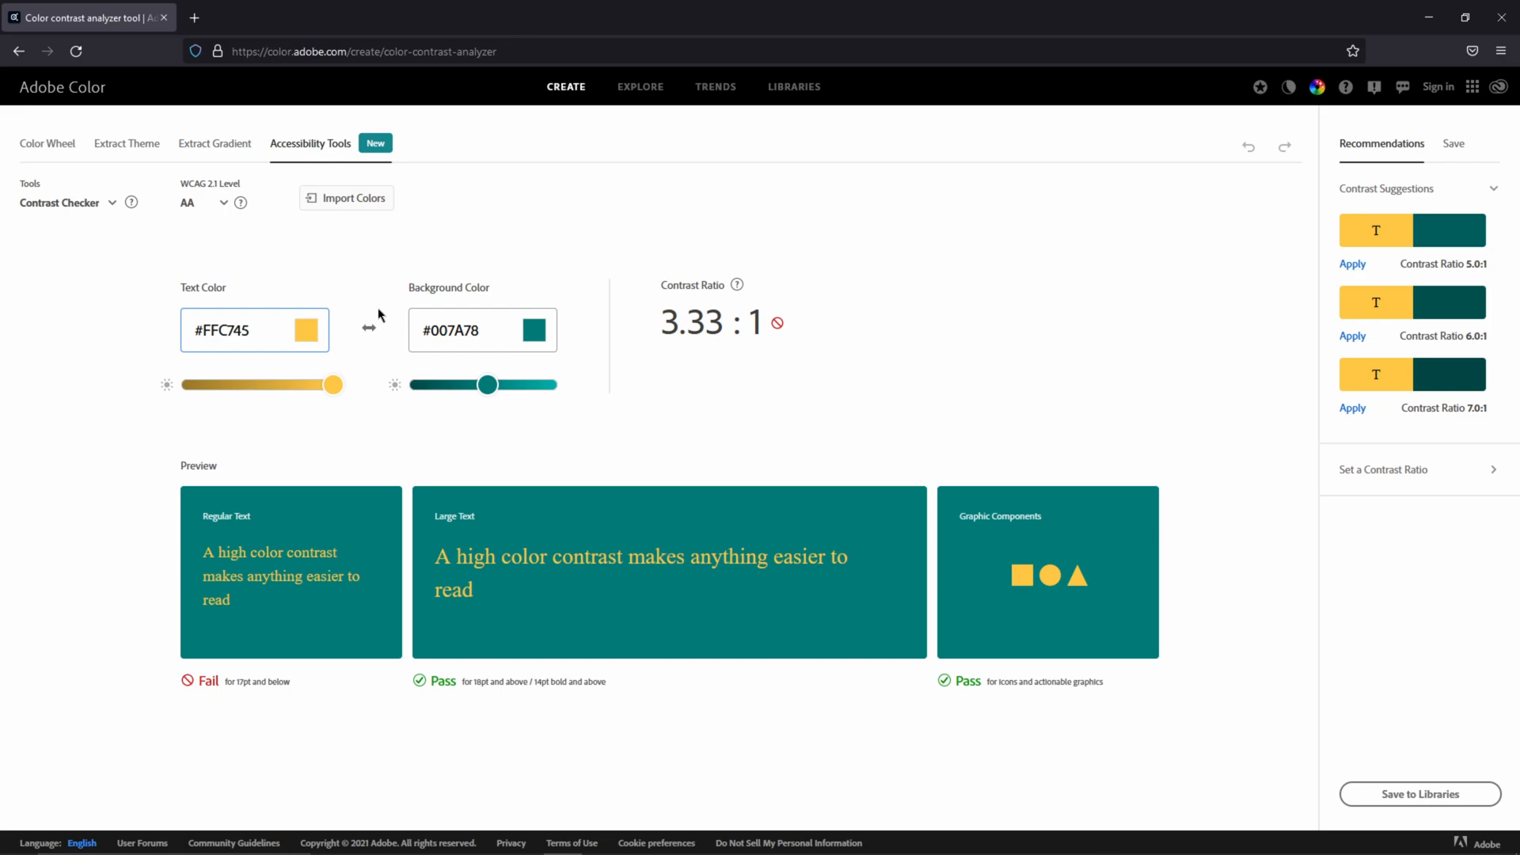
mouse_move(603, 320)
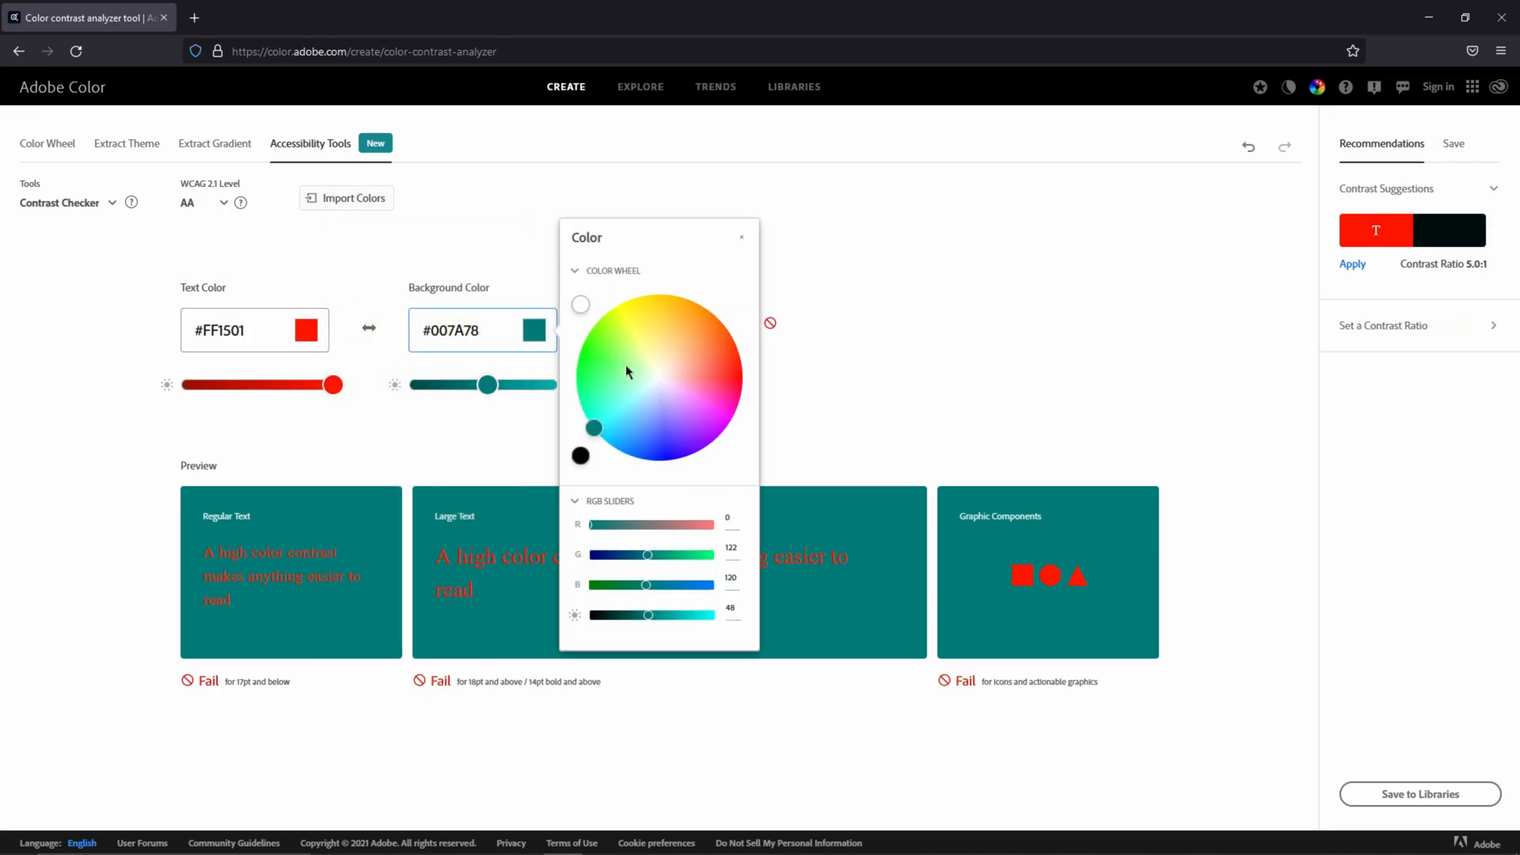
click(586, 376)
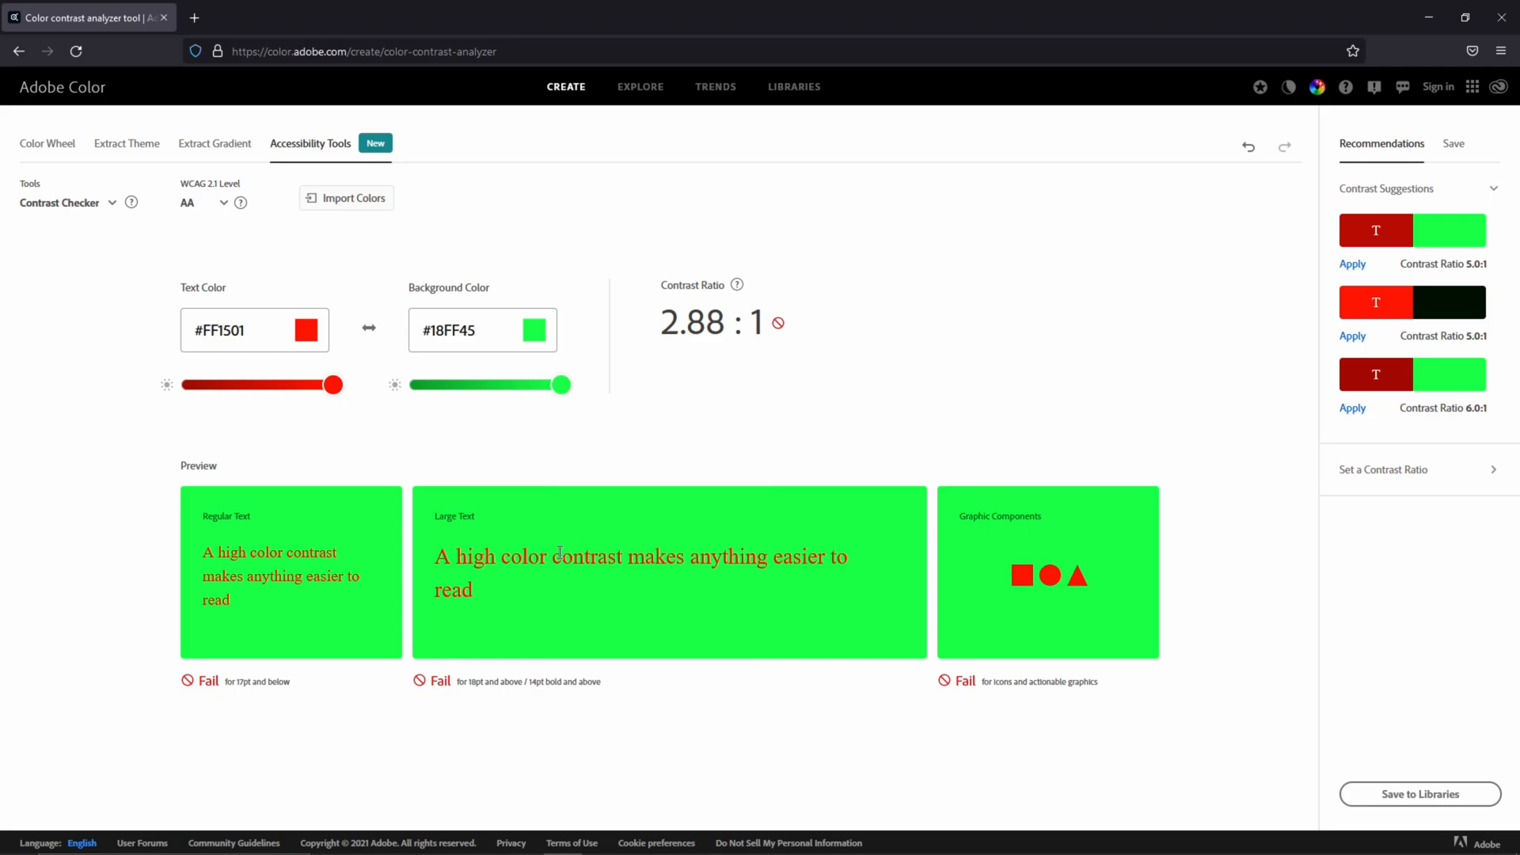
mouse_move(270, 592)
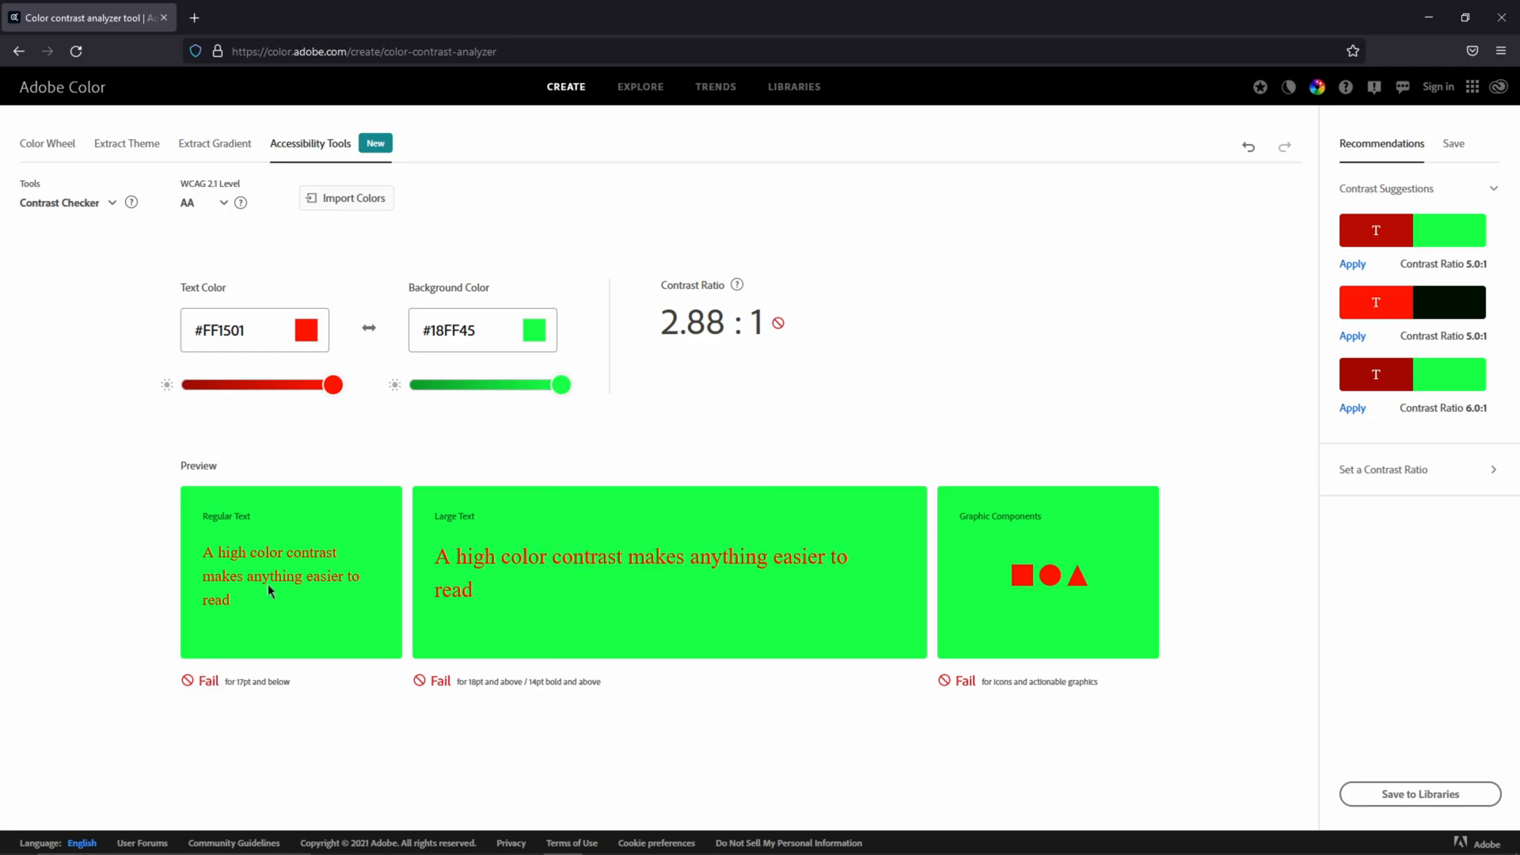
mouse_move(1391, 296)
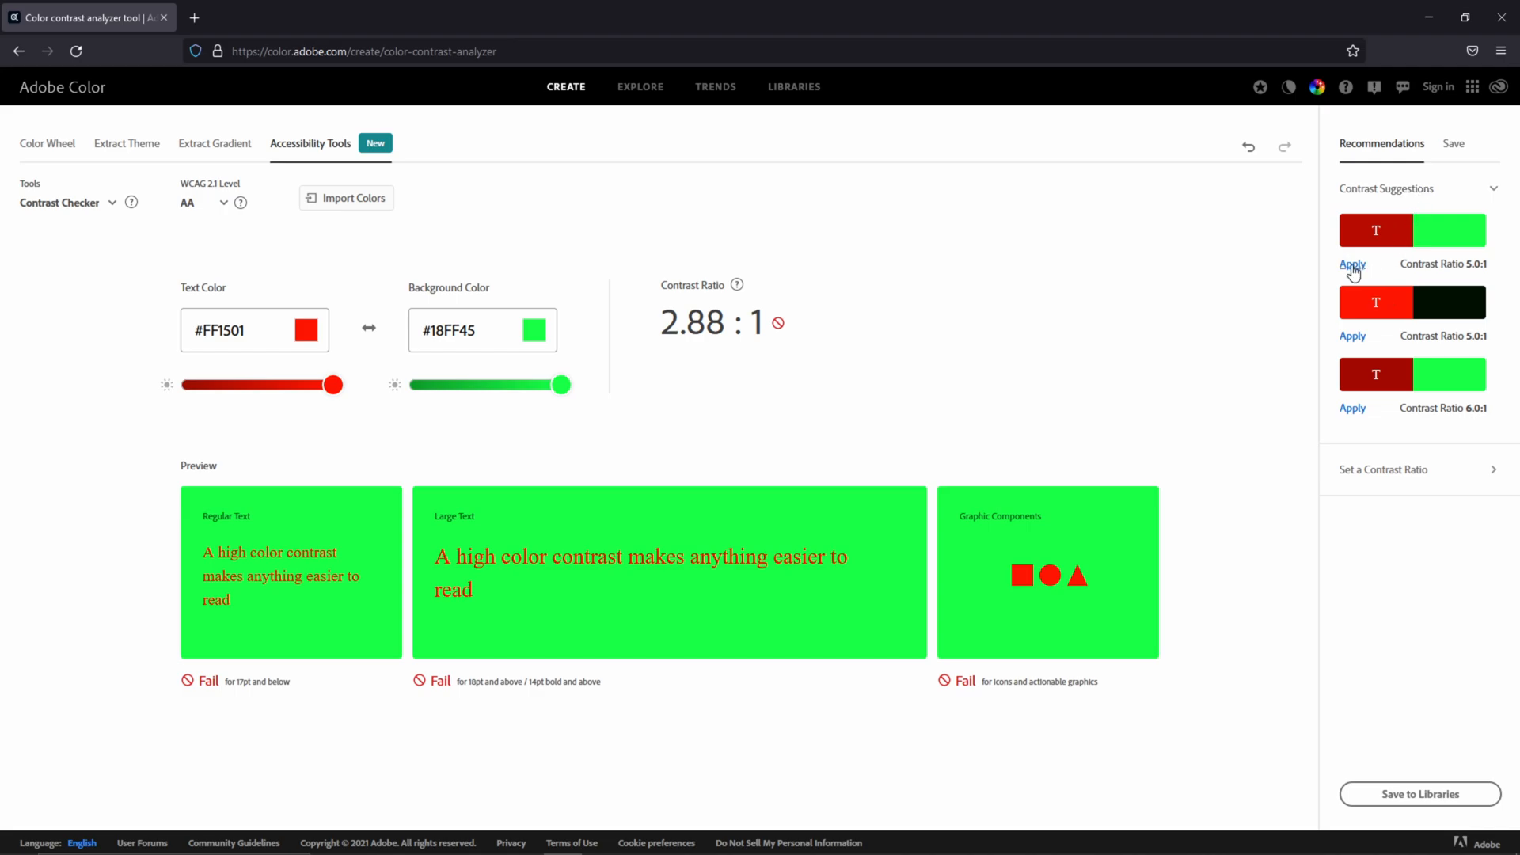
Apply the first contrast suggestion, darkening the text to #B80C00 for a passing 4.99:1.
click(1351, 264)
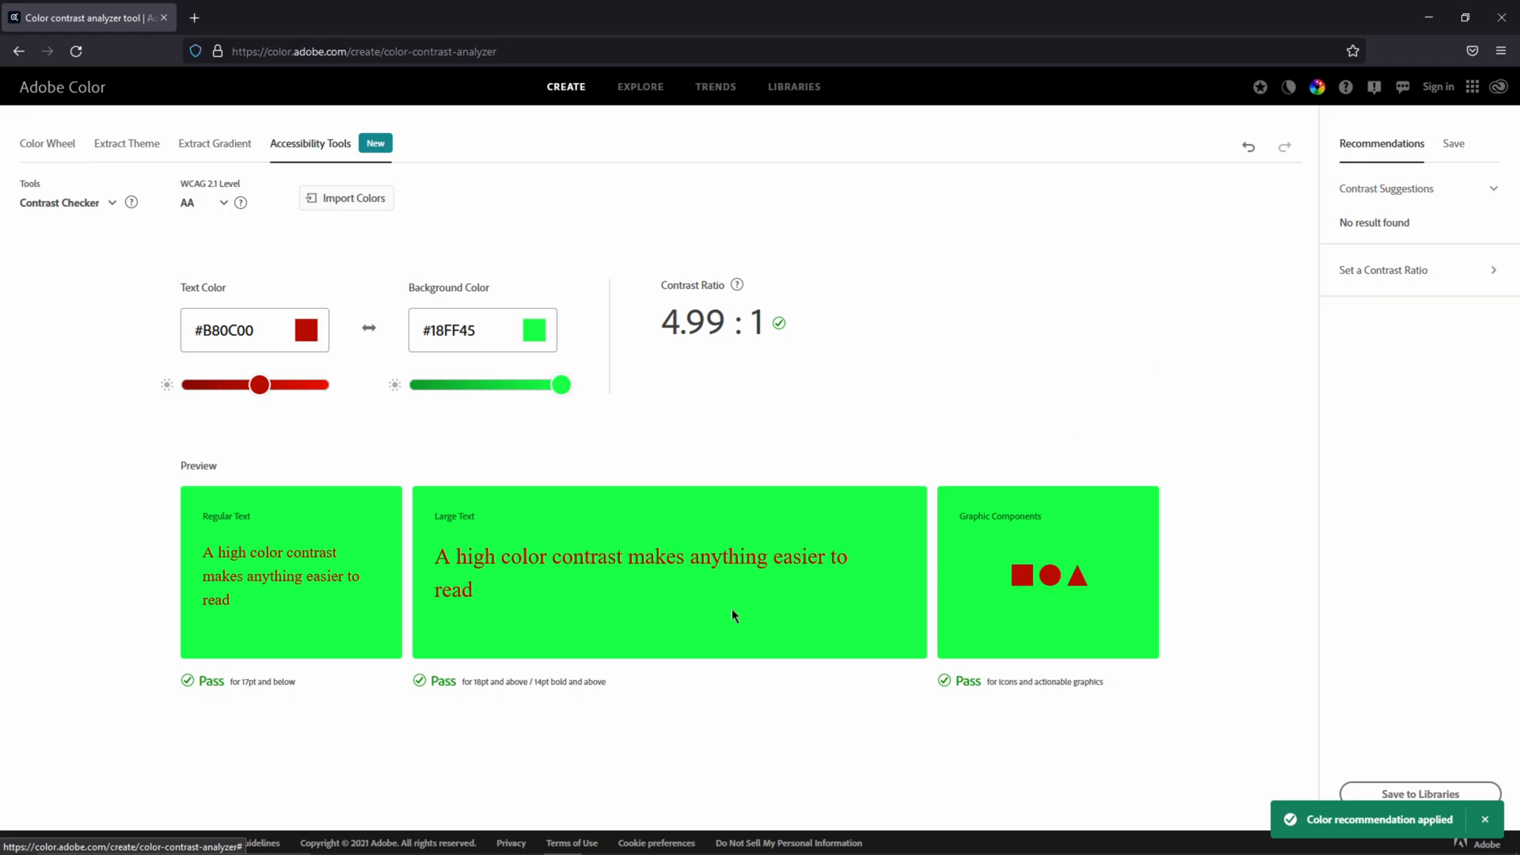
mouse_move(632, 580)
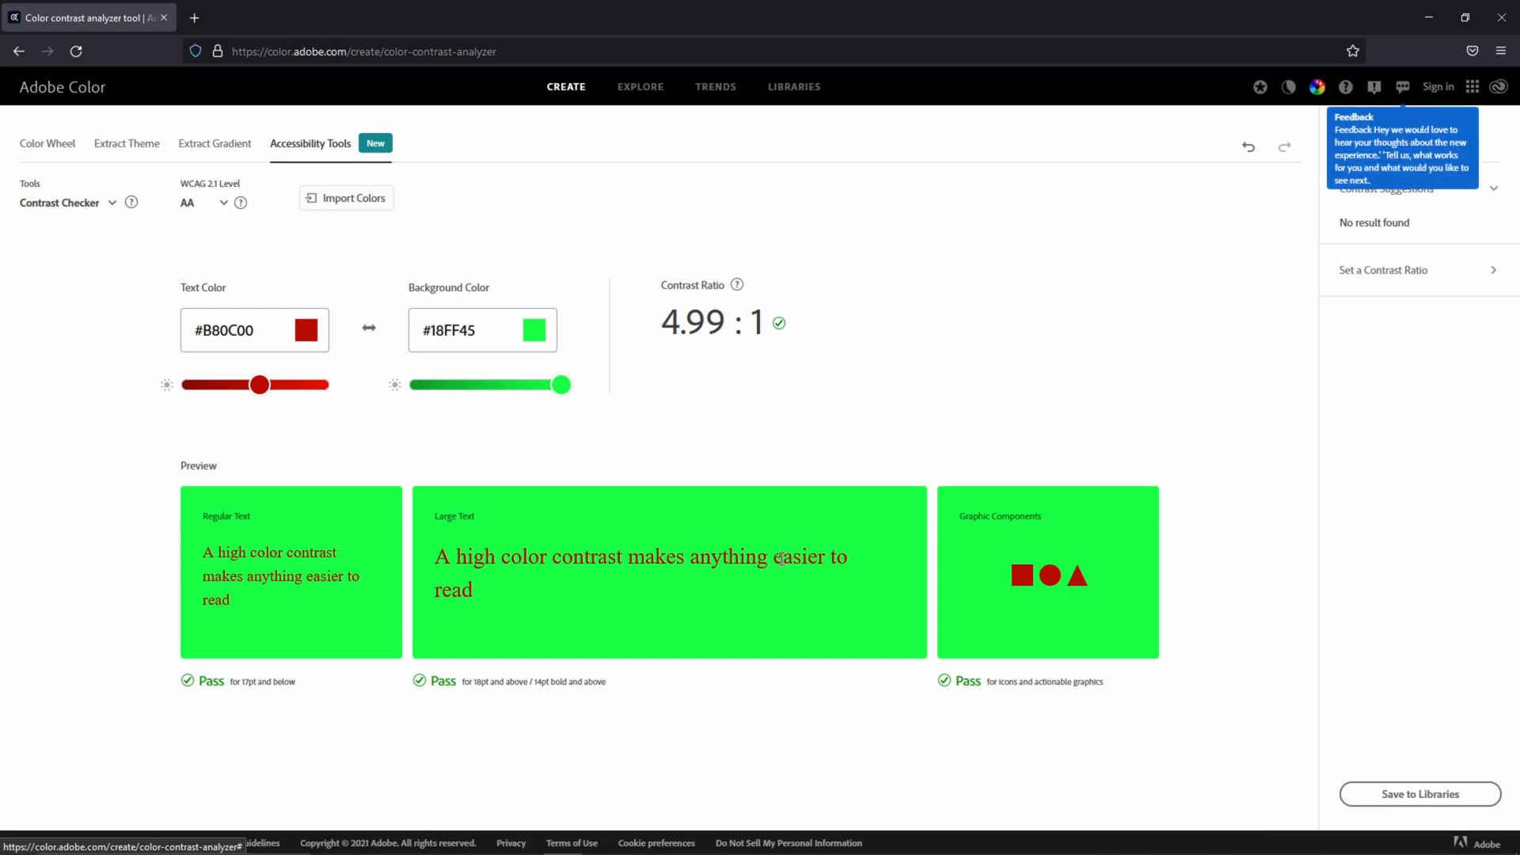
click(253, 330)
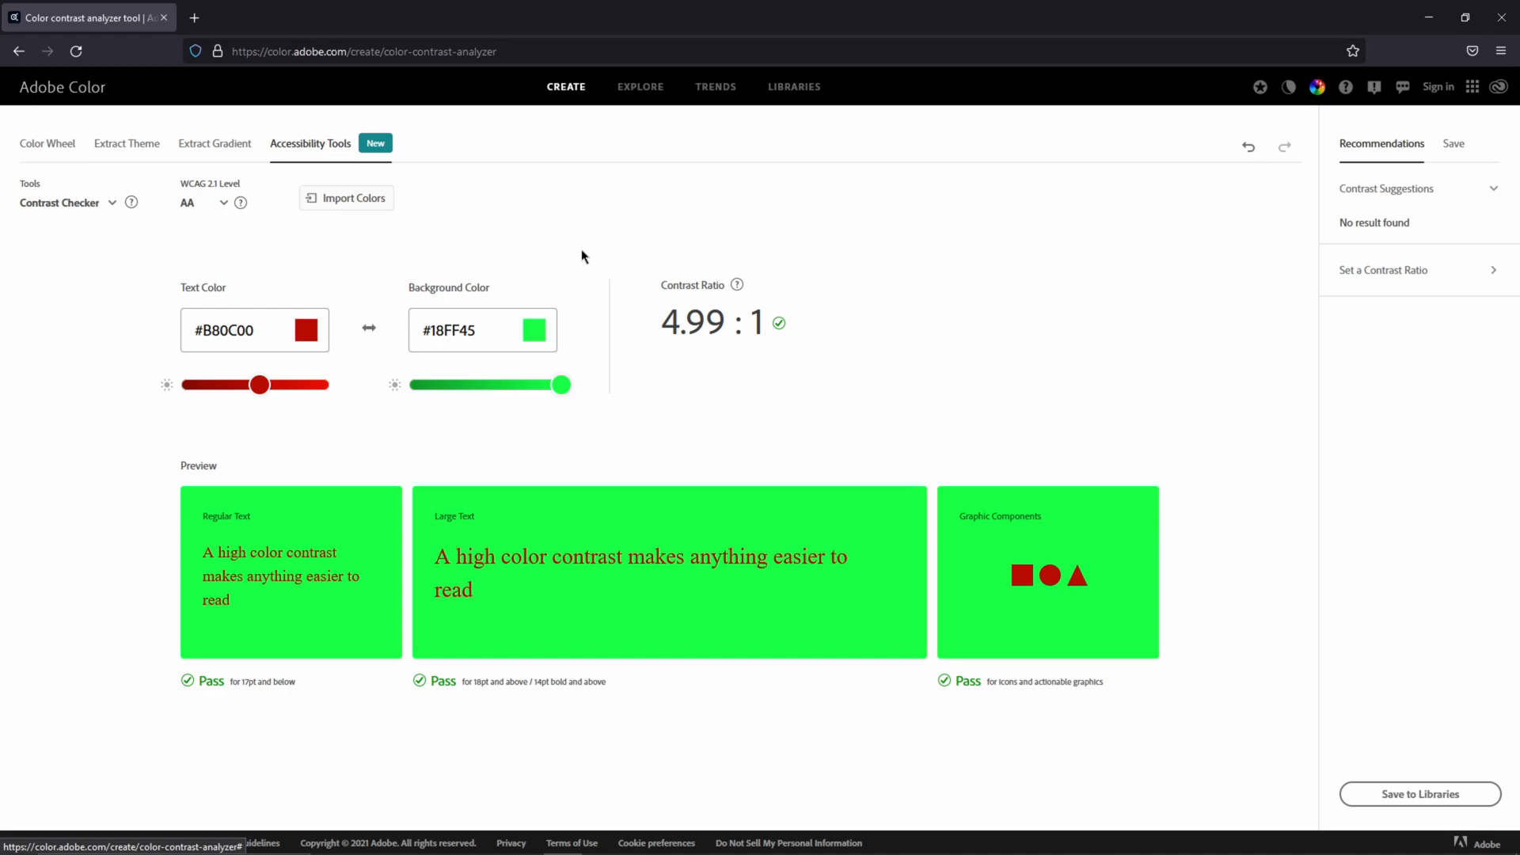
mouse_move(46, 195)
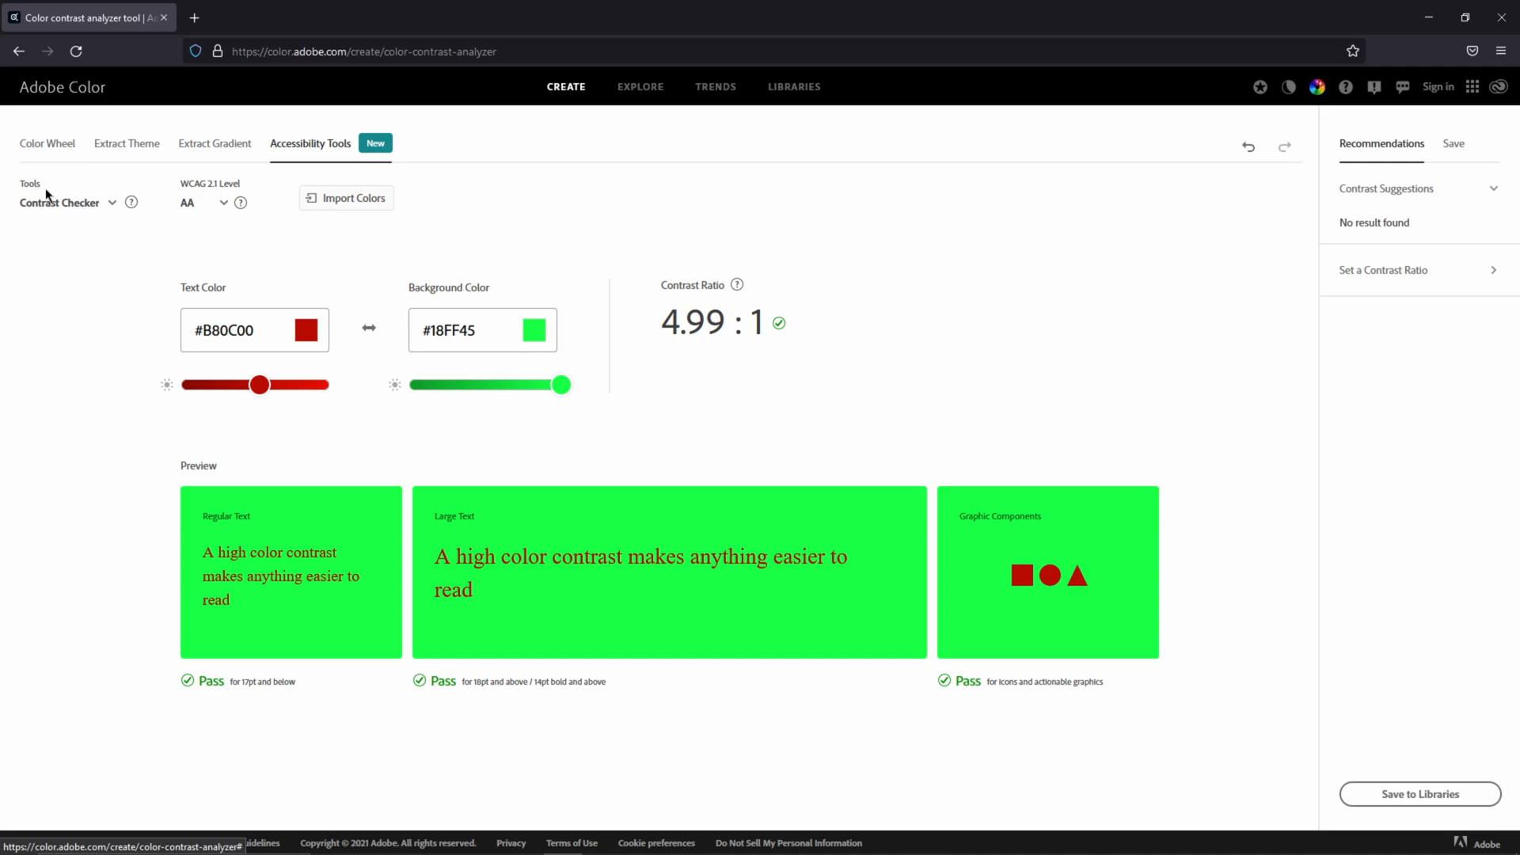
Switch to Color Blind Safe and shift the hues to a conflict-free orange, blue, pink, purple and gold palette.
click(60, 203)
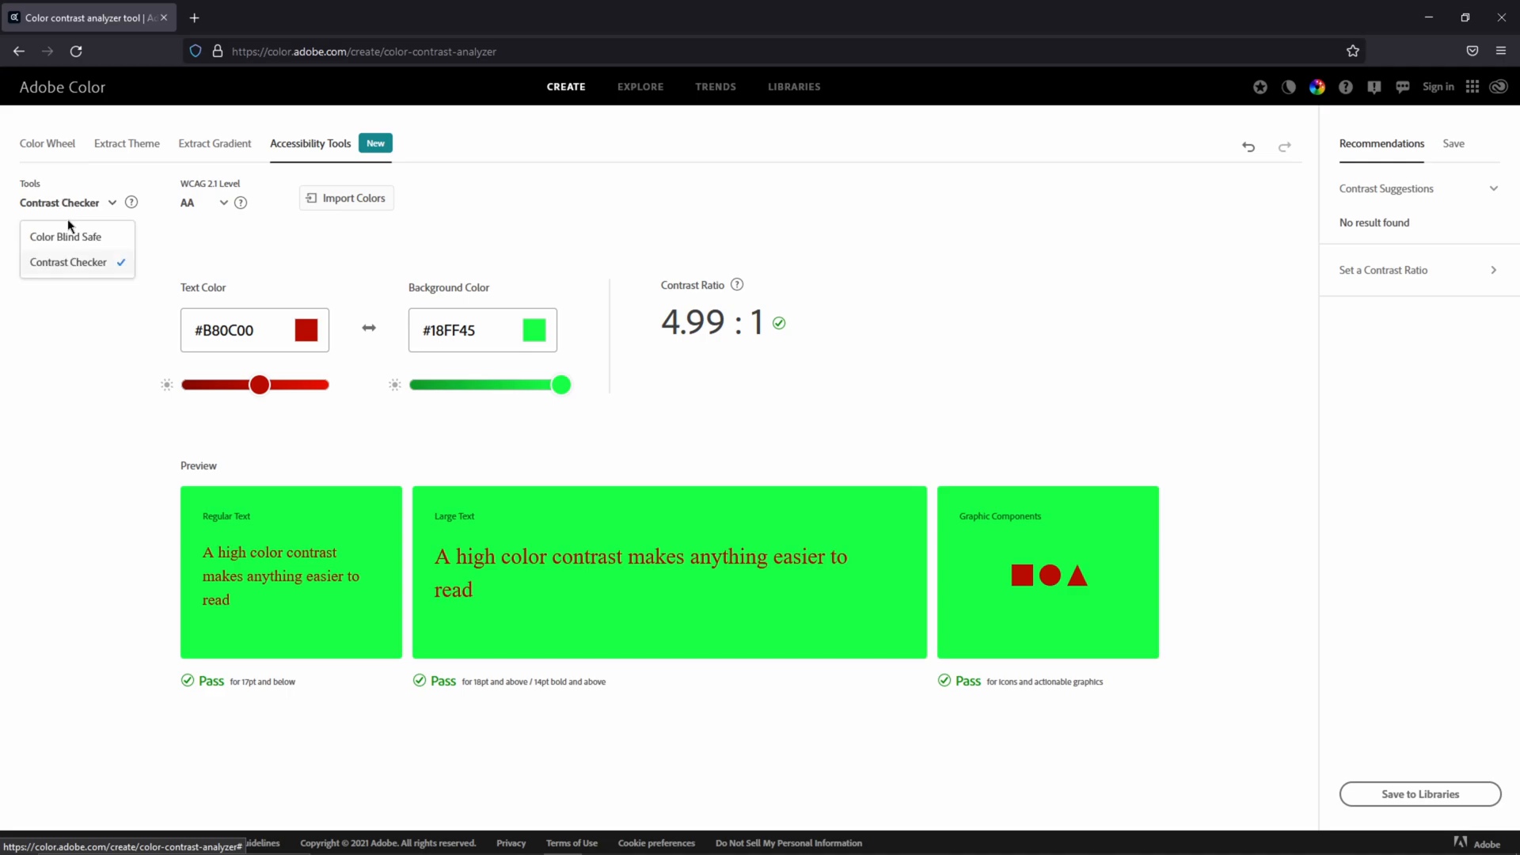
click(65, 236)
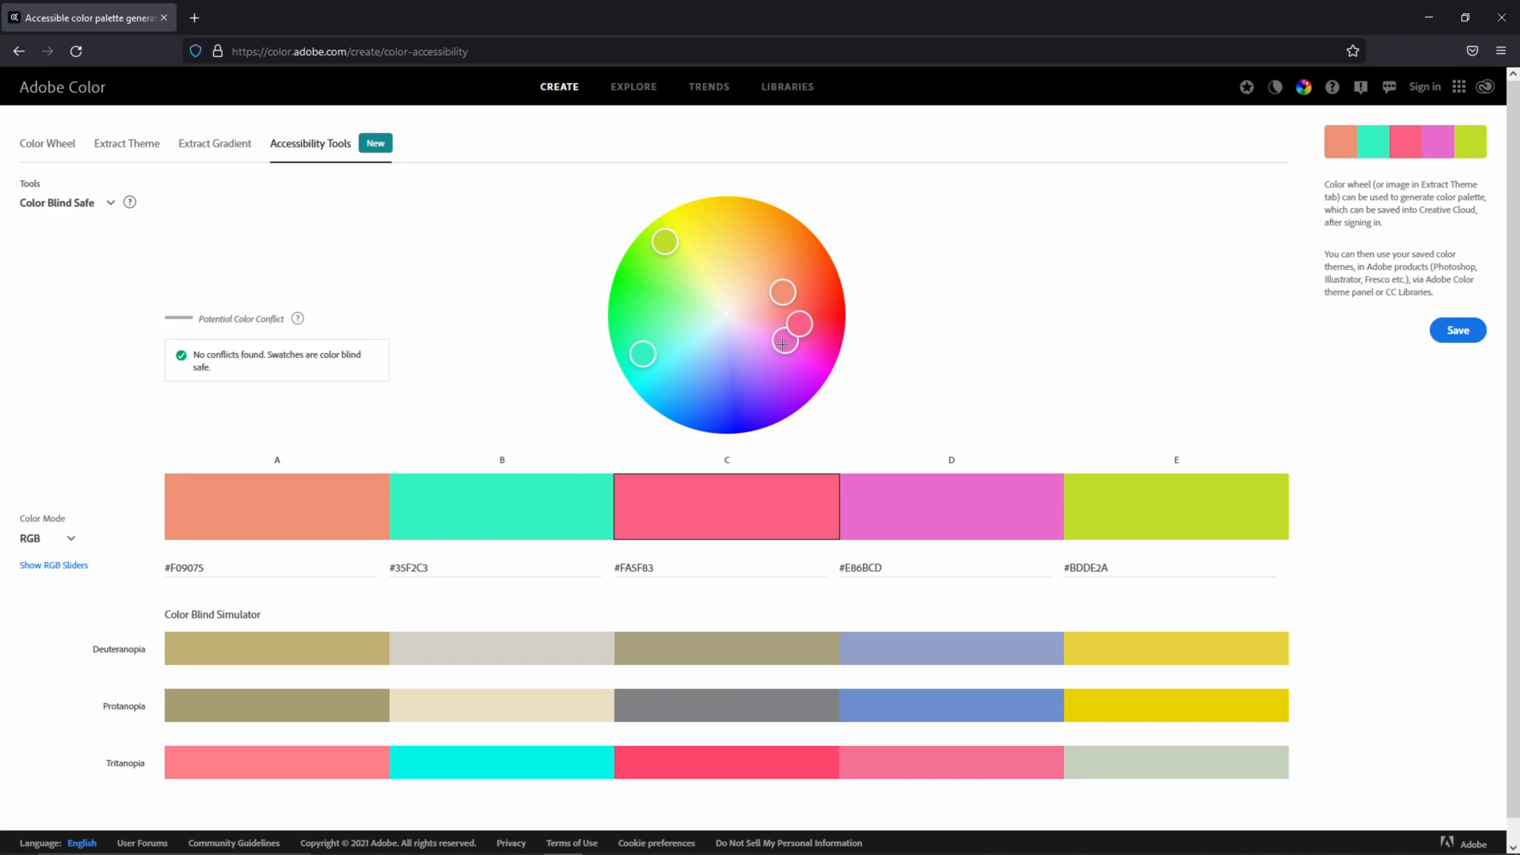
drag(783, 344, 766, 401)
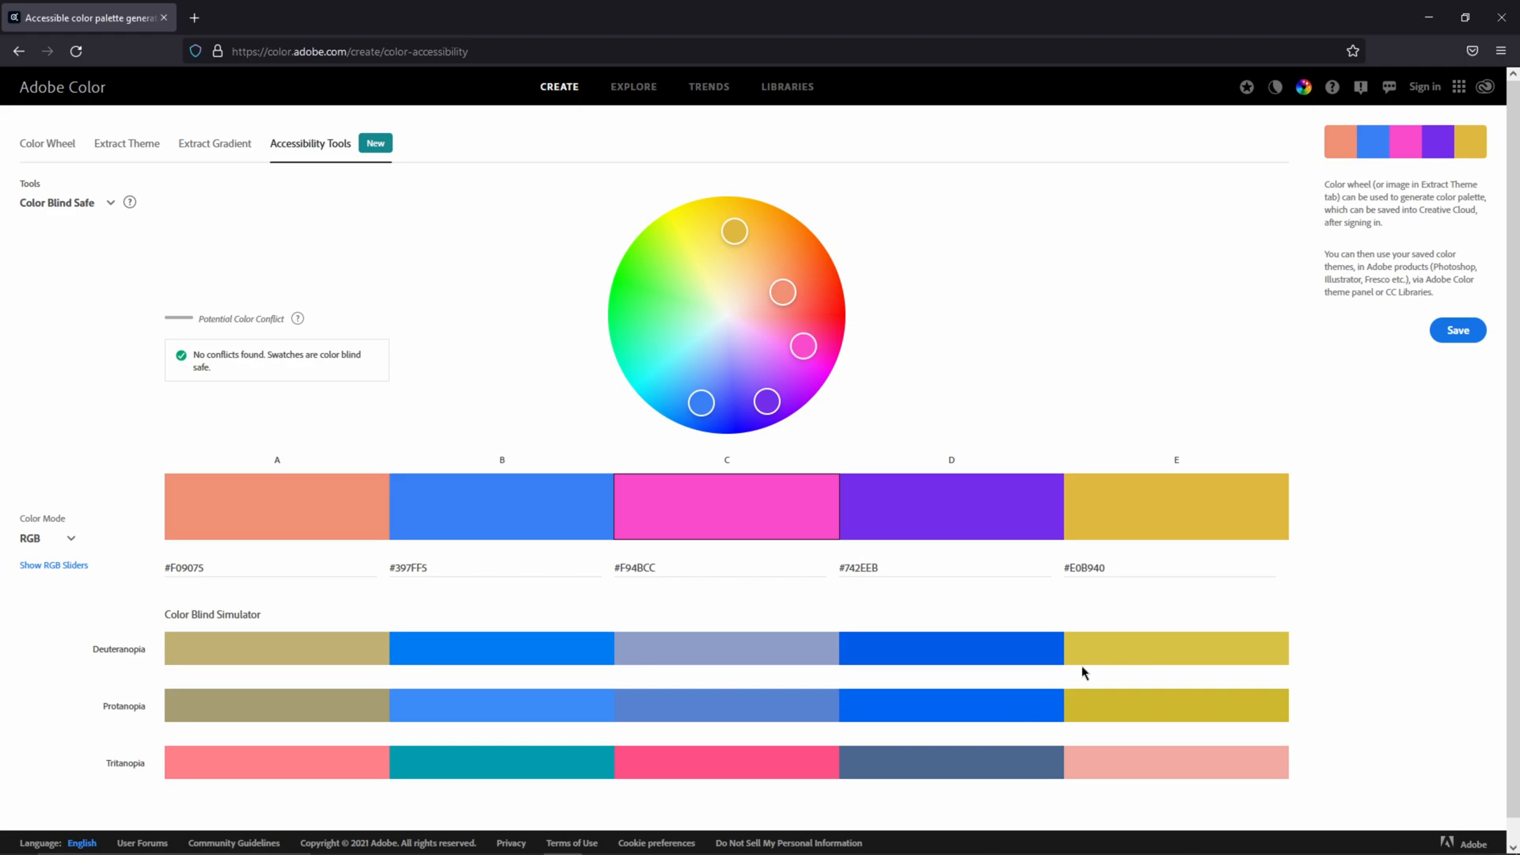
mouse_move(776, 524)
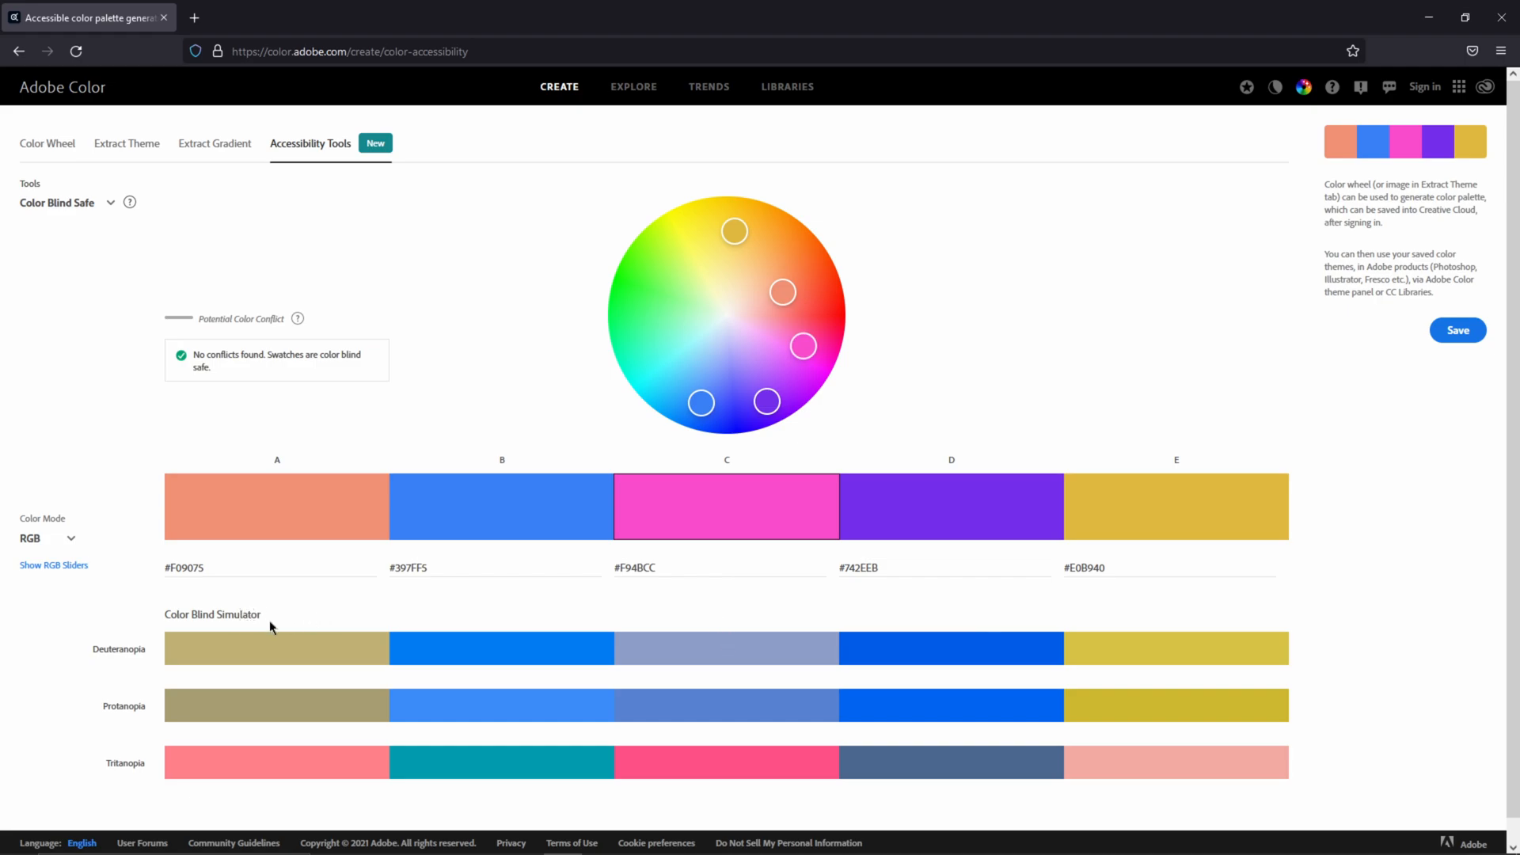
mouse_move(793, 660)
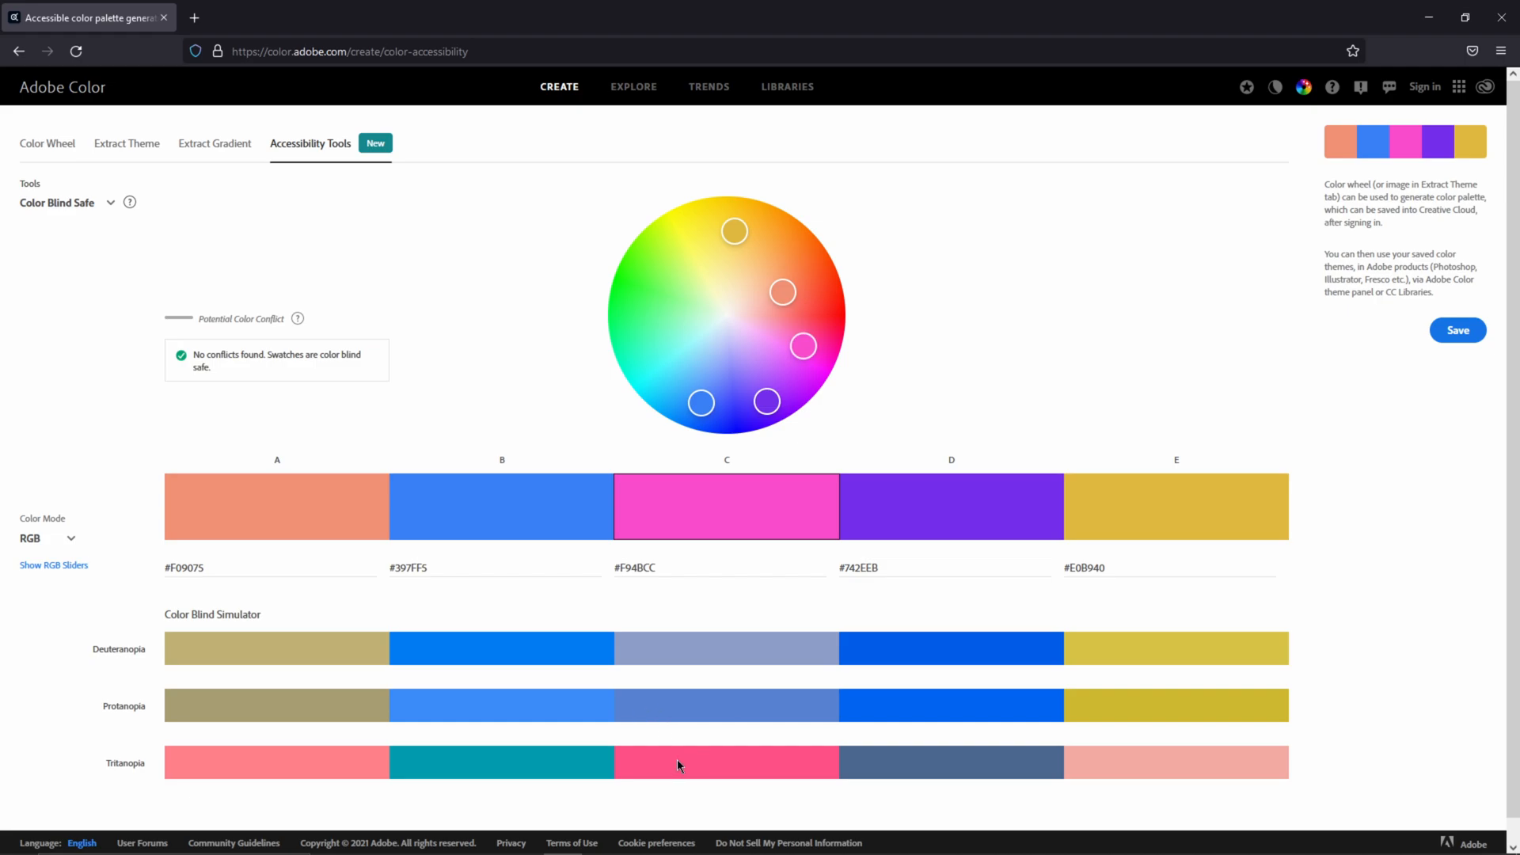
mouse_move(720, 656)
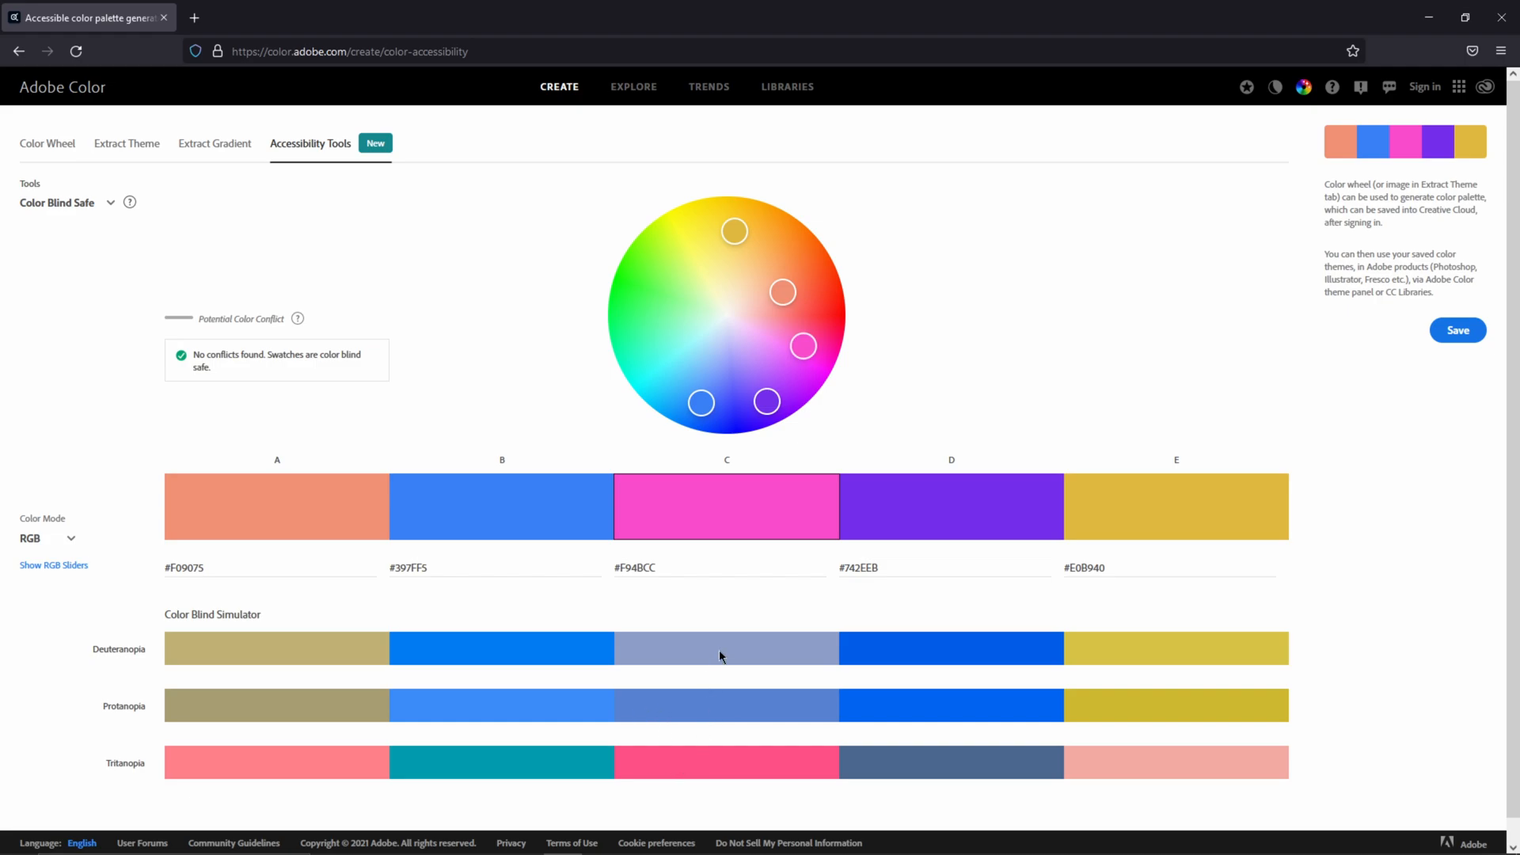